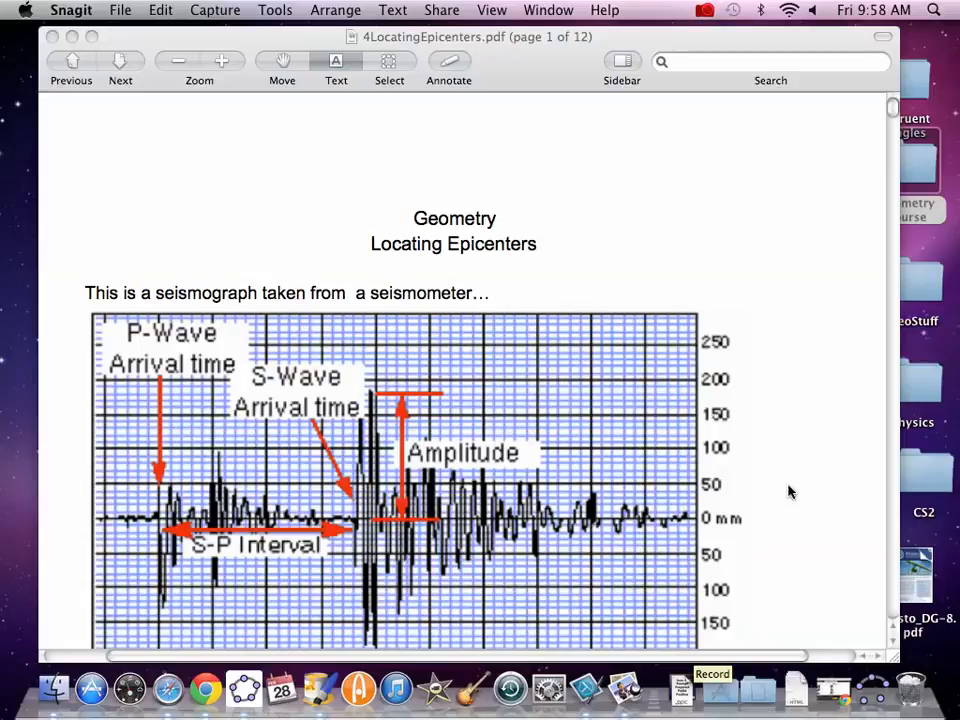
Step: Scroll past the bullet notes to page 2 with the Fresno California seismograph exercise
scroll(down, 3)
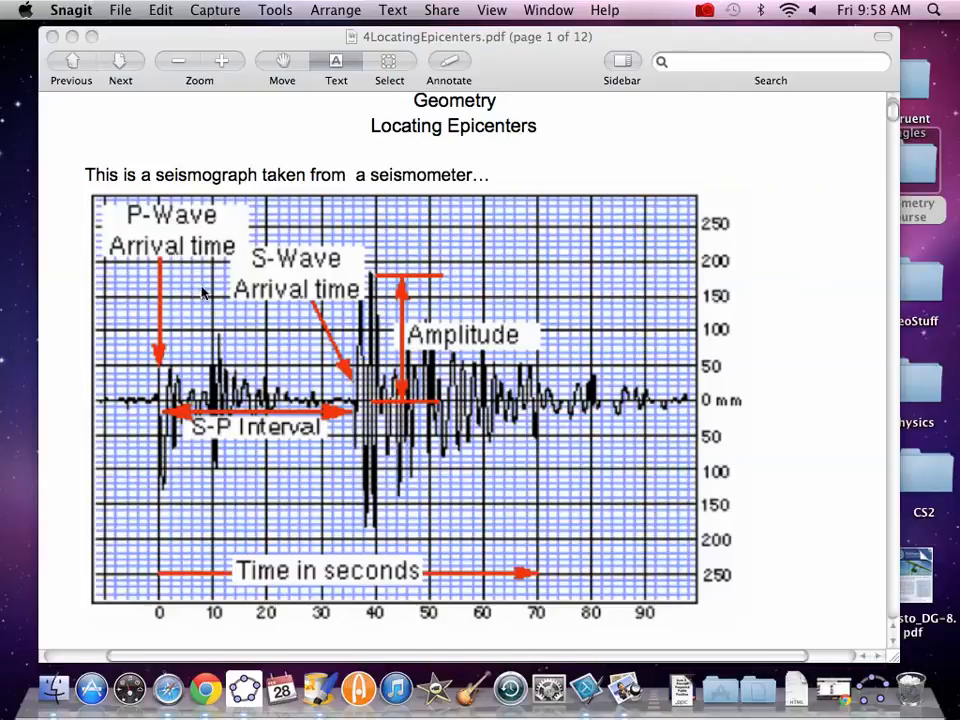
mouse_move(264, 378)
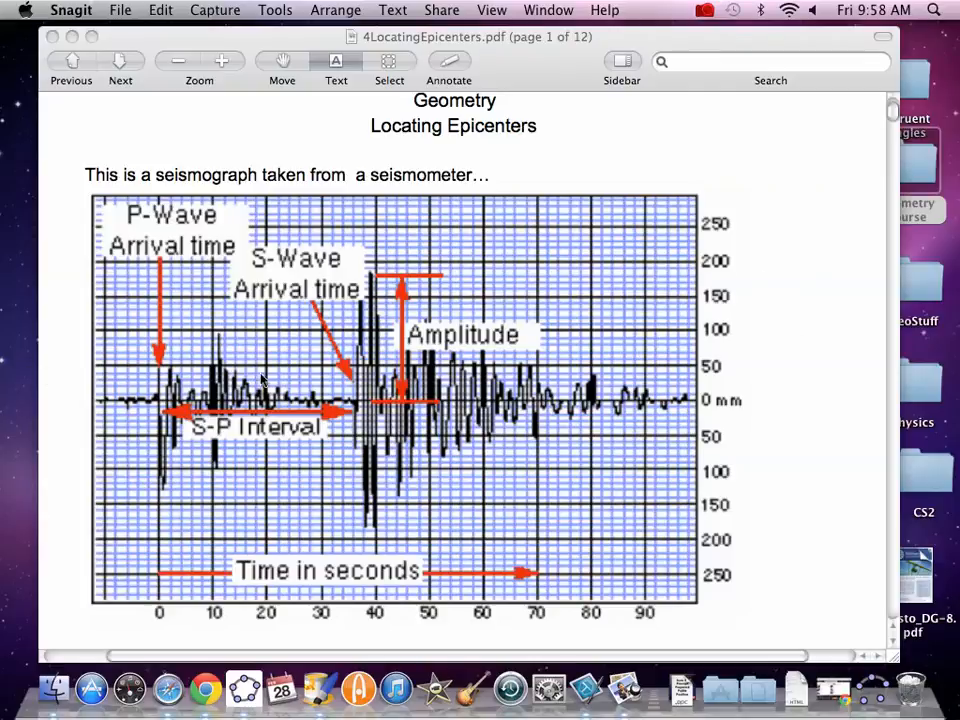
mouse_move(156, 430)
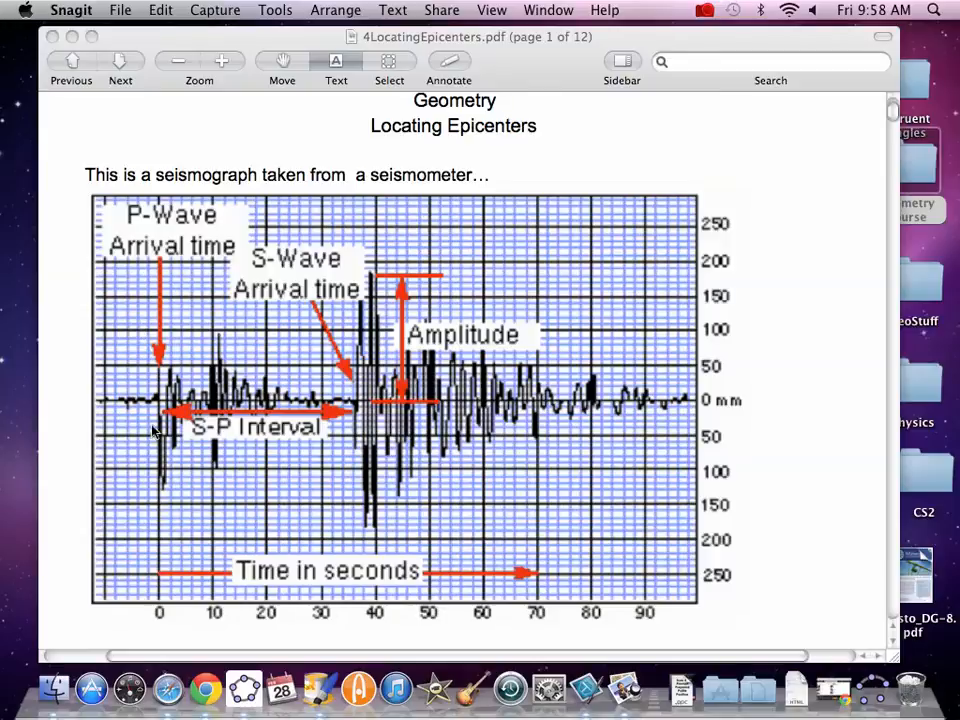
mouse_move(272, 404)
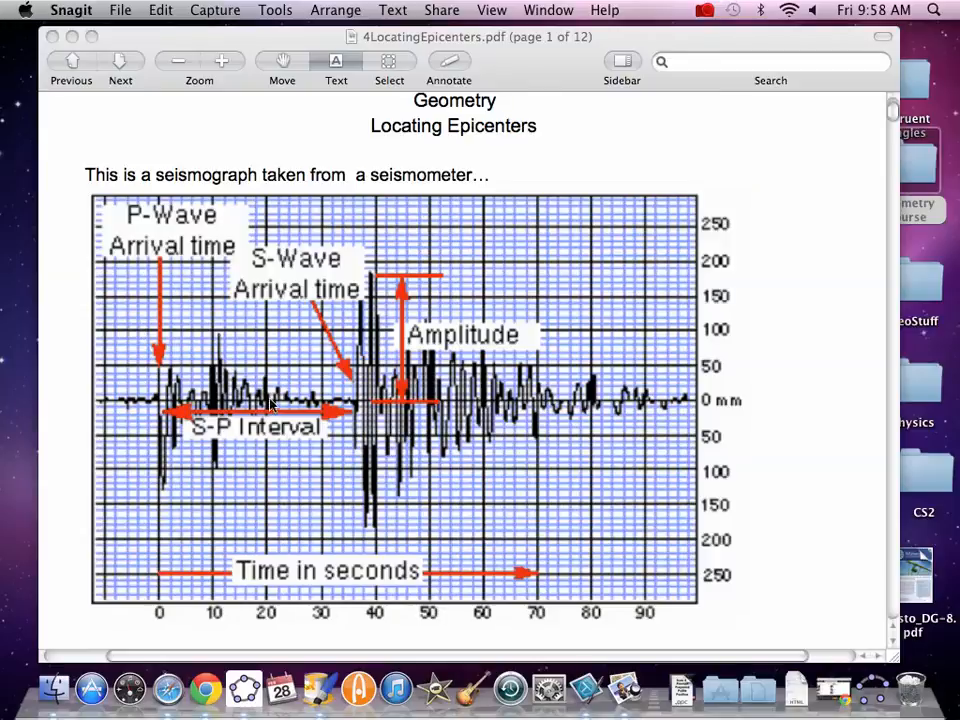
mouse_move(588, 512)
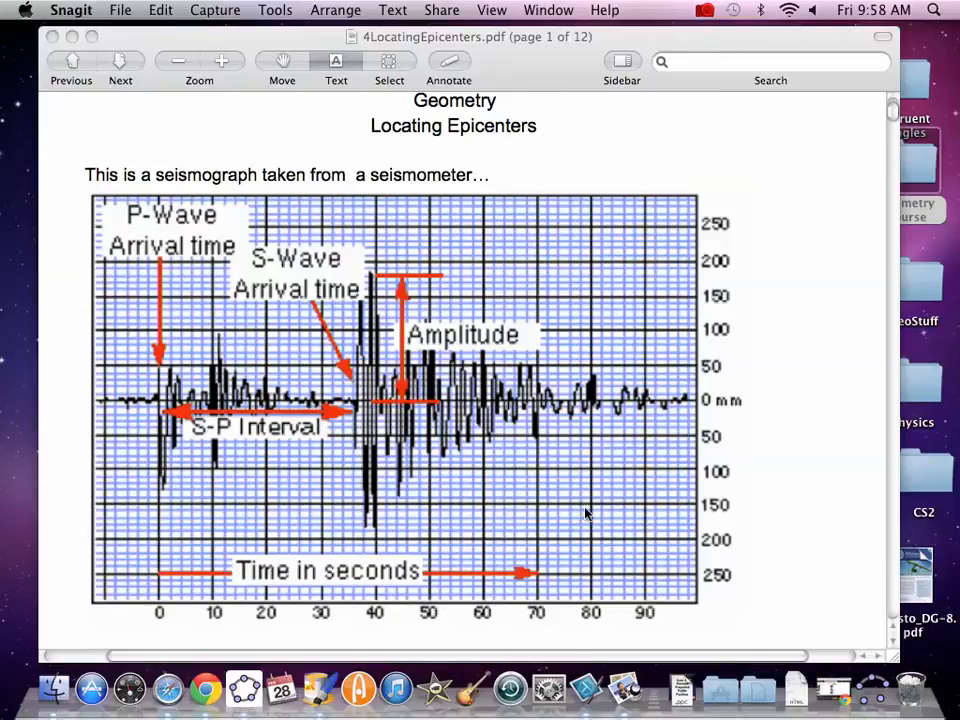
mouse_move(556, 398)
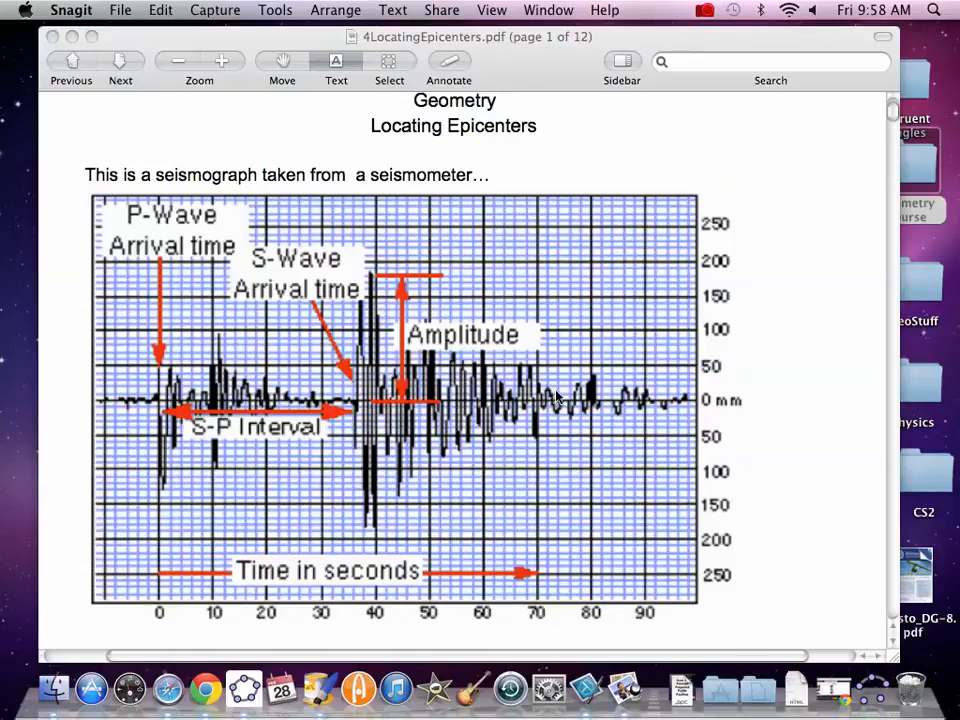
mouse_move(246, 356)
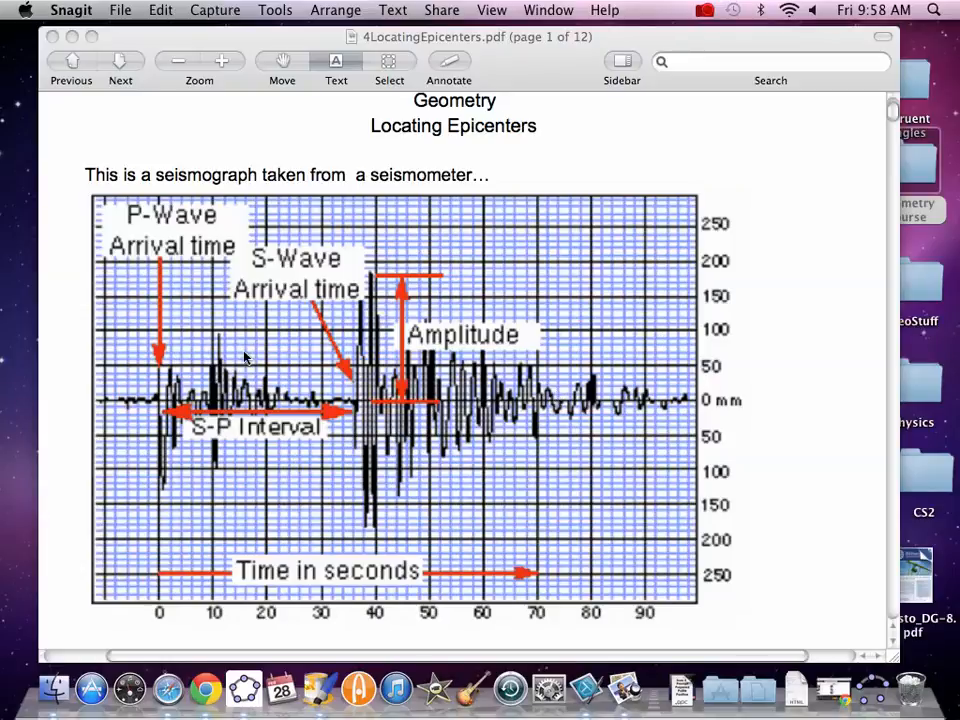
mouse_move(172, 398)
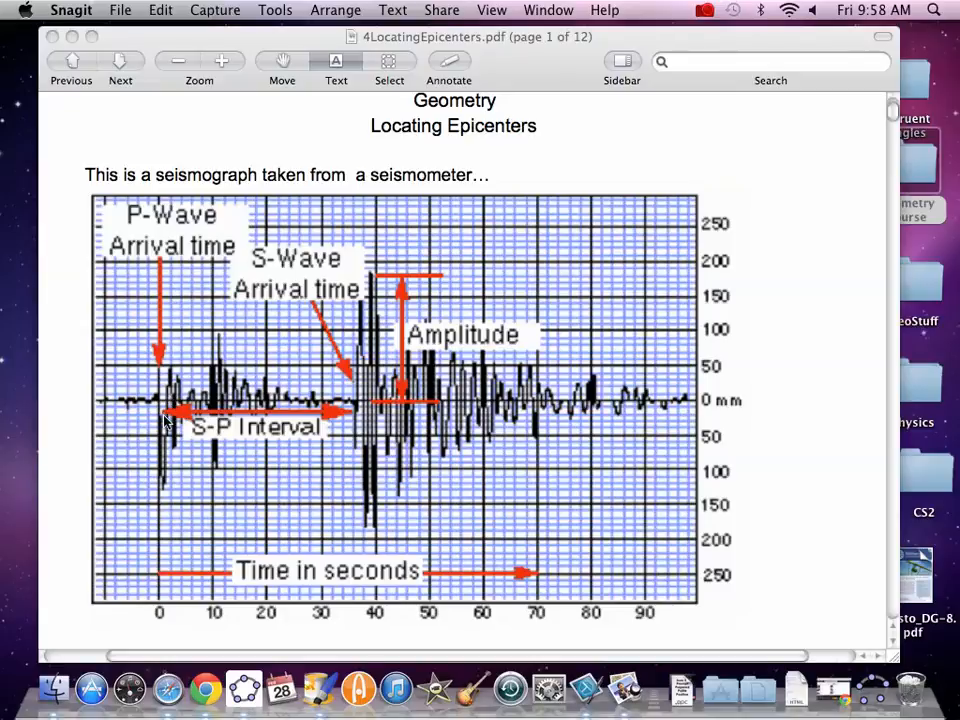
mouse_move(152, 304)
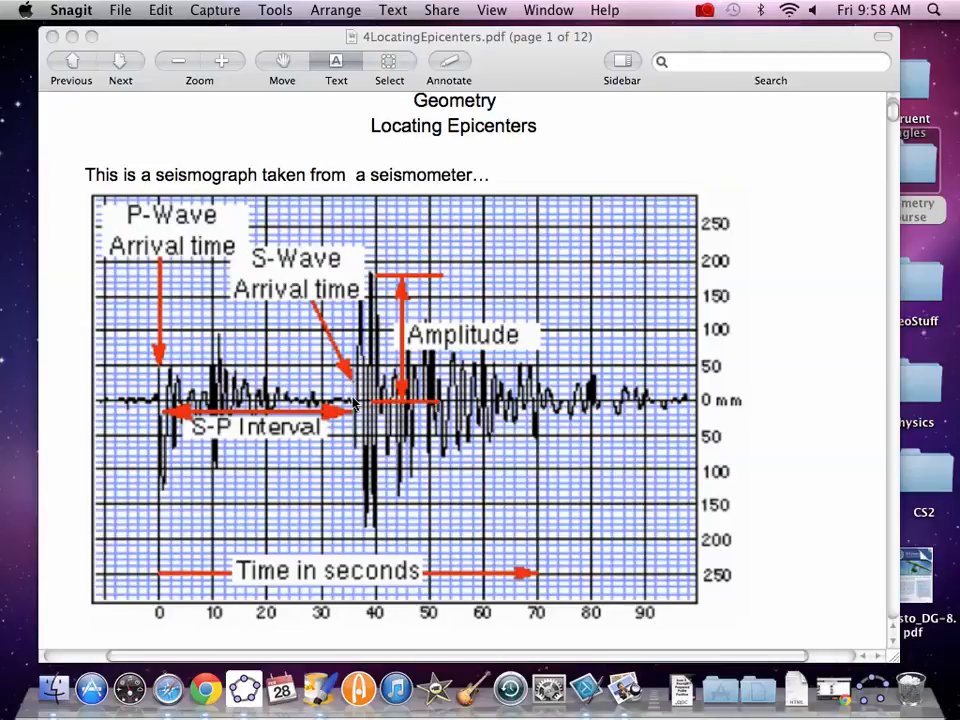
mouse_move(360, 420)
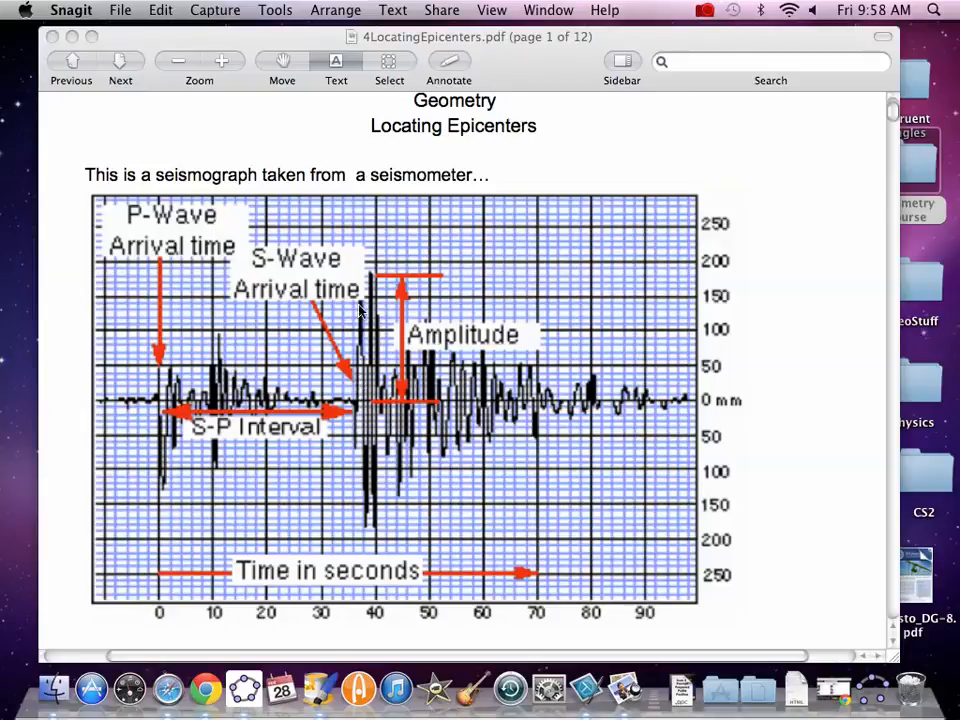
mouse_move(356, 410)
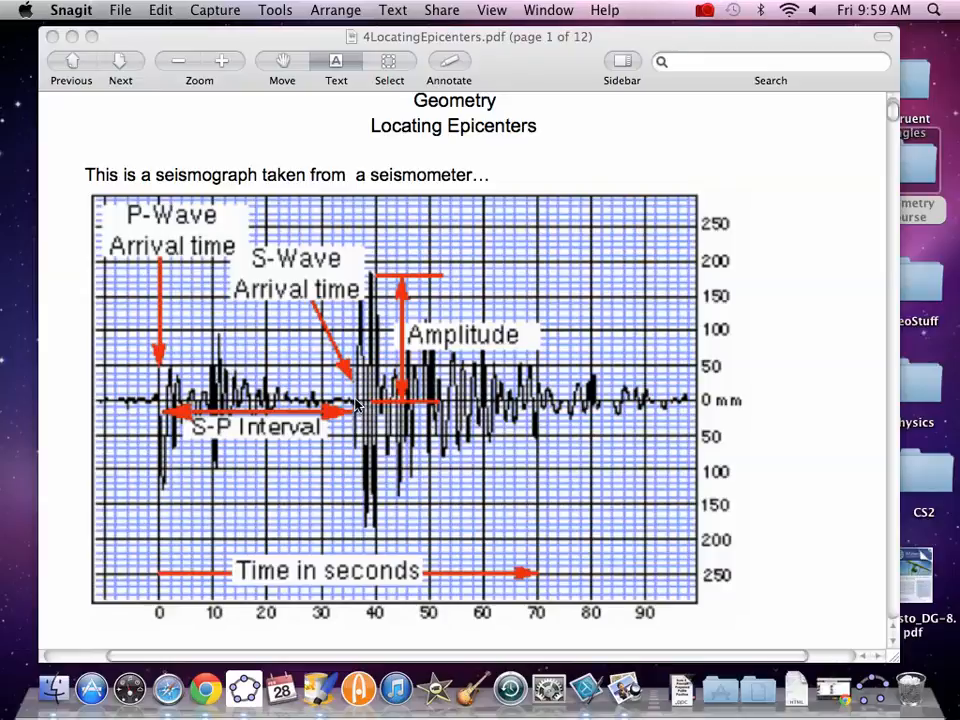
mouse_move(330, 404)
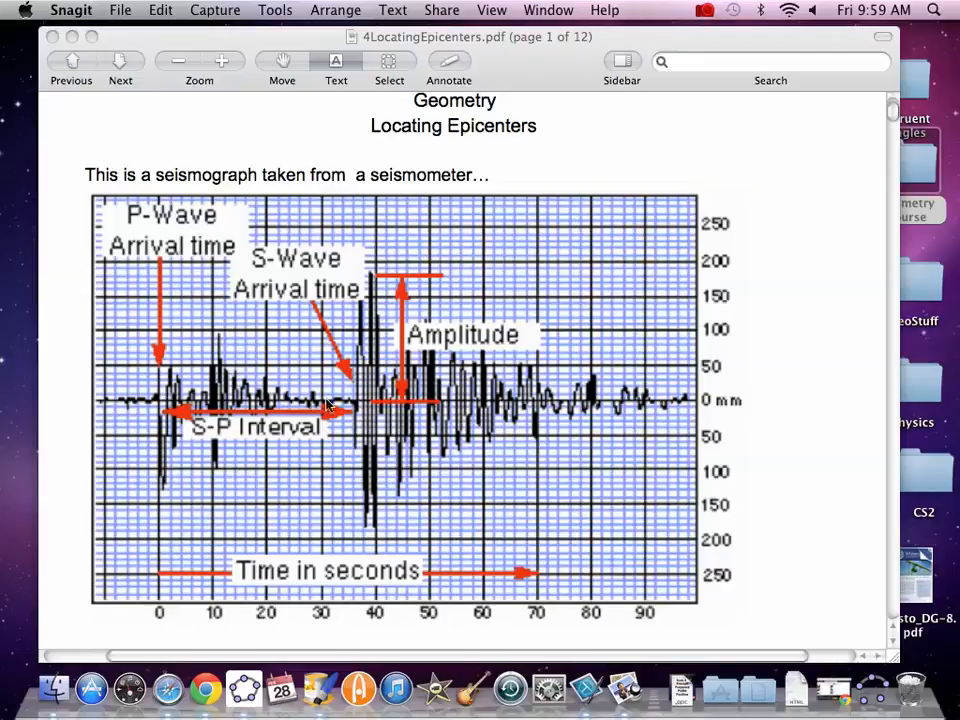
mouse_move(340, 404)
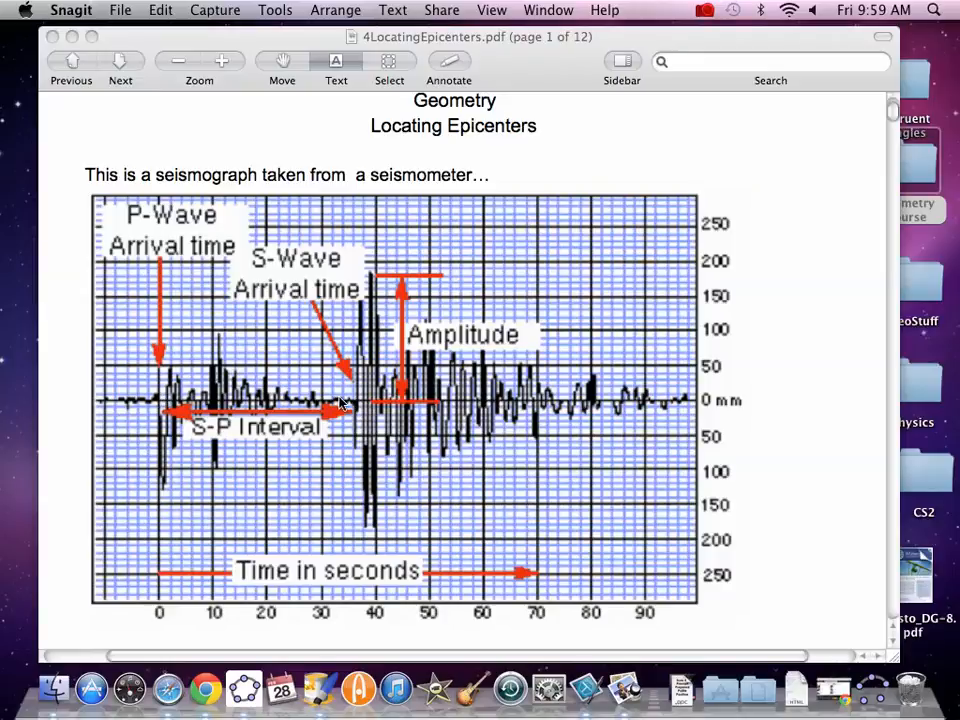
mouse_move(356, 408)
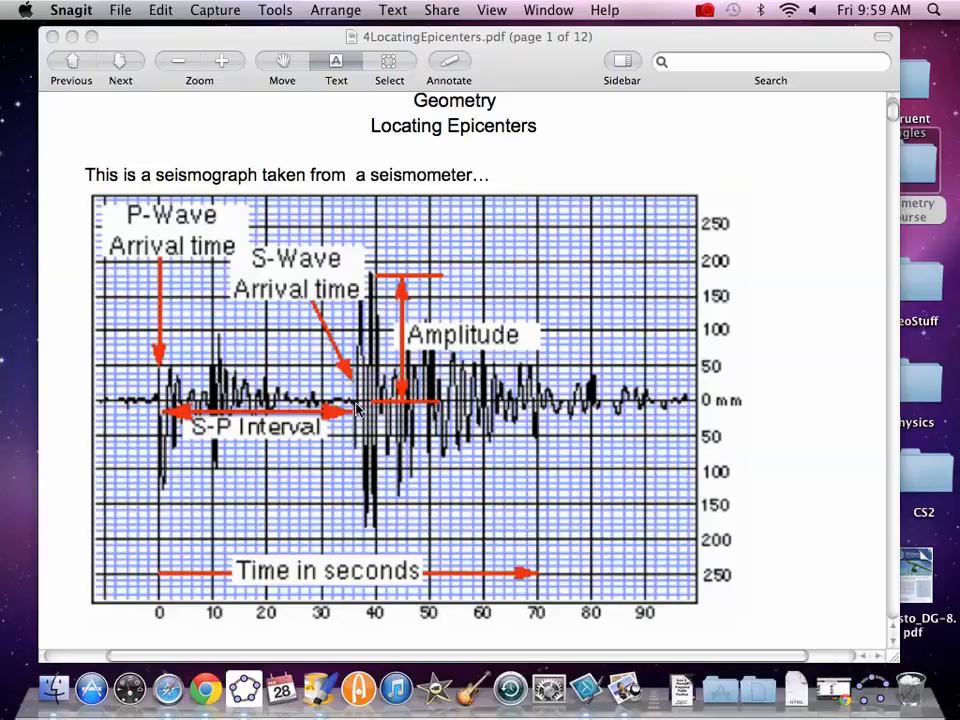
mouse_move(298, 434)
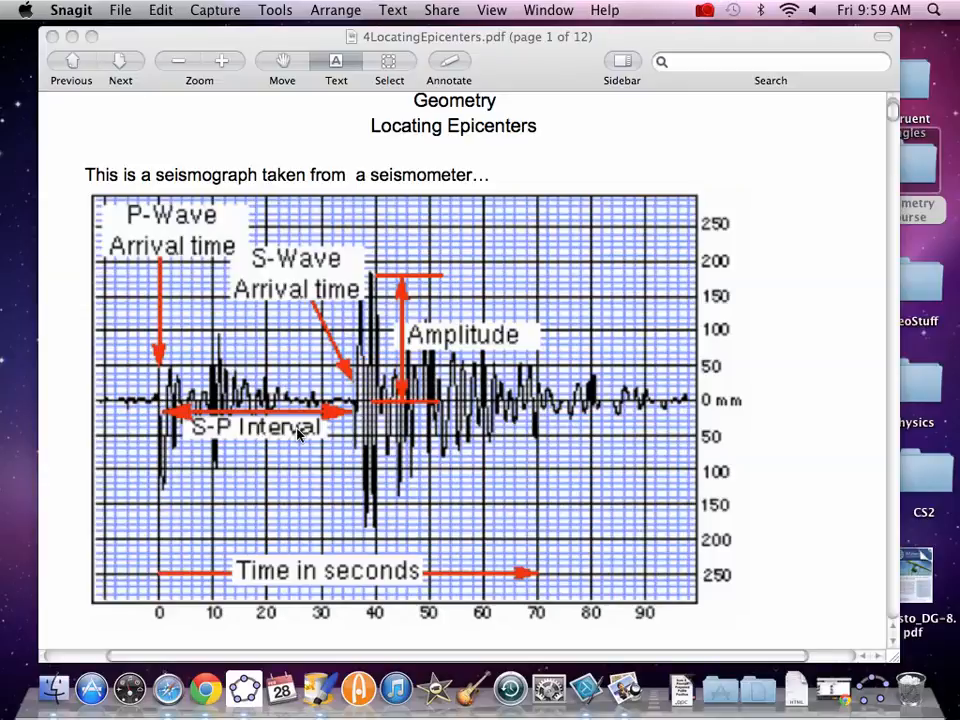
mouse_move(592, 400)
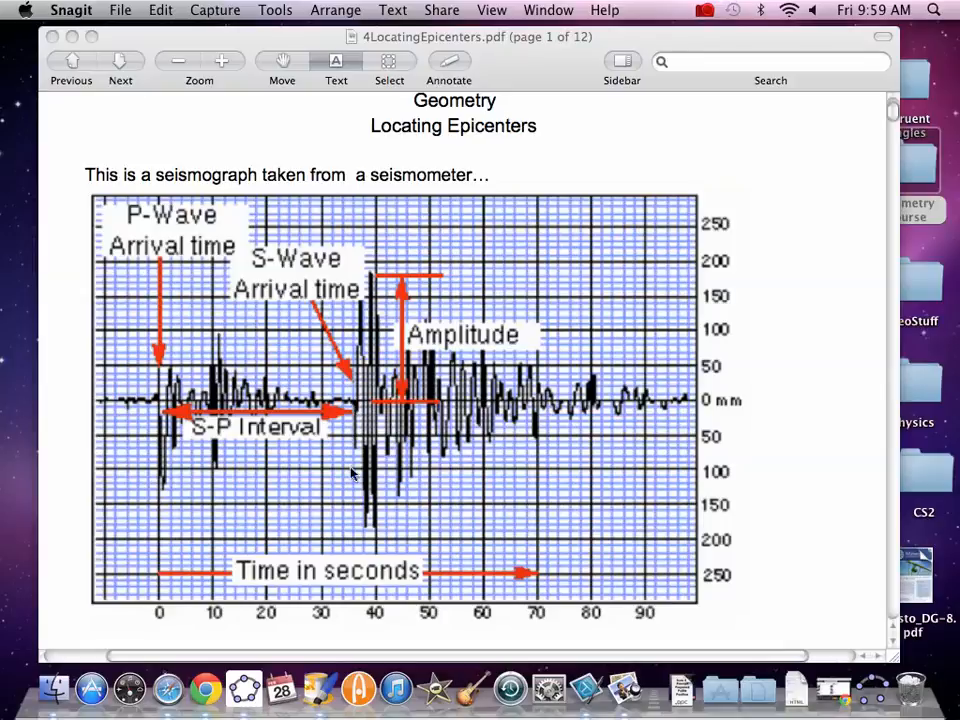
mouse_move(360, 608)
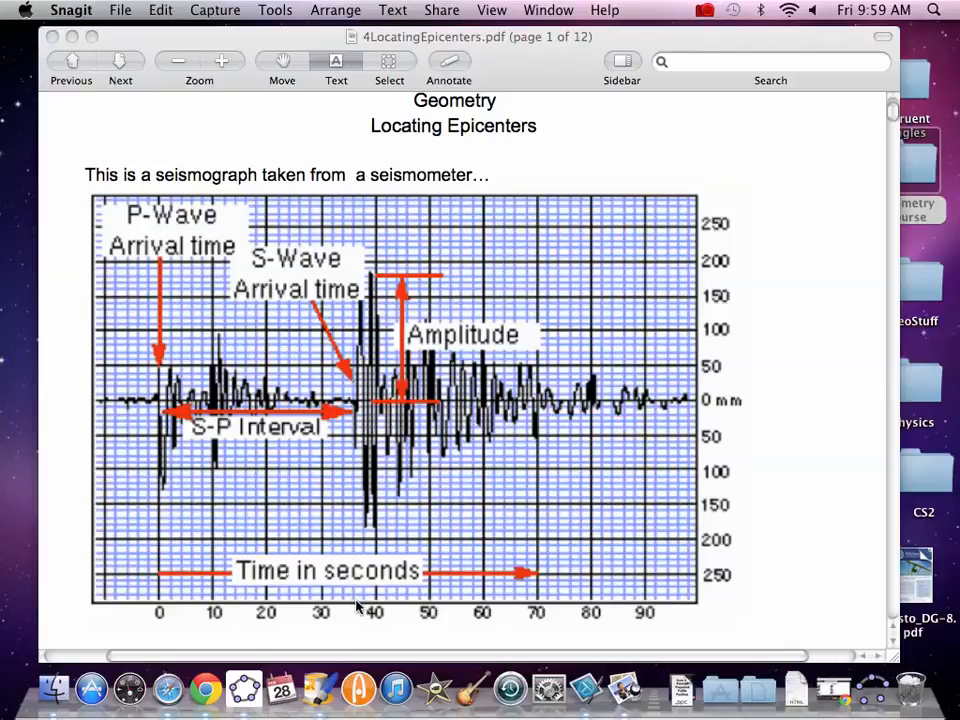
mouse_move(184, 616)
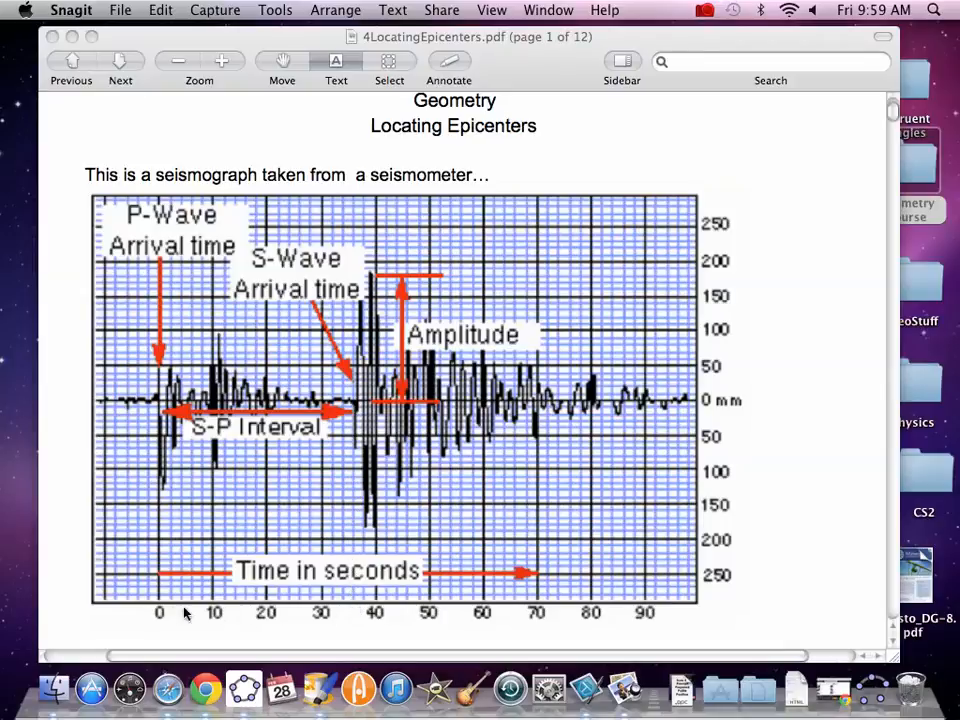
mouse_move(768, 342)
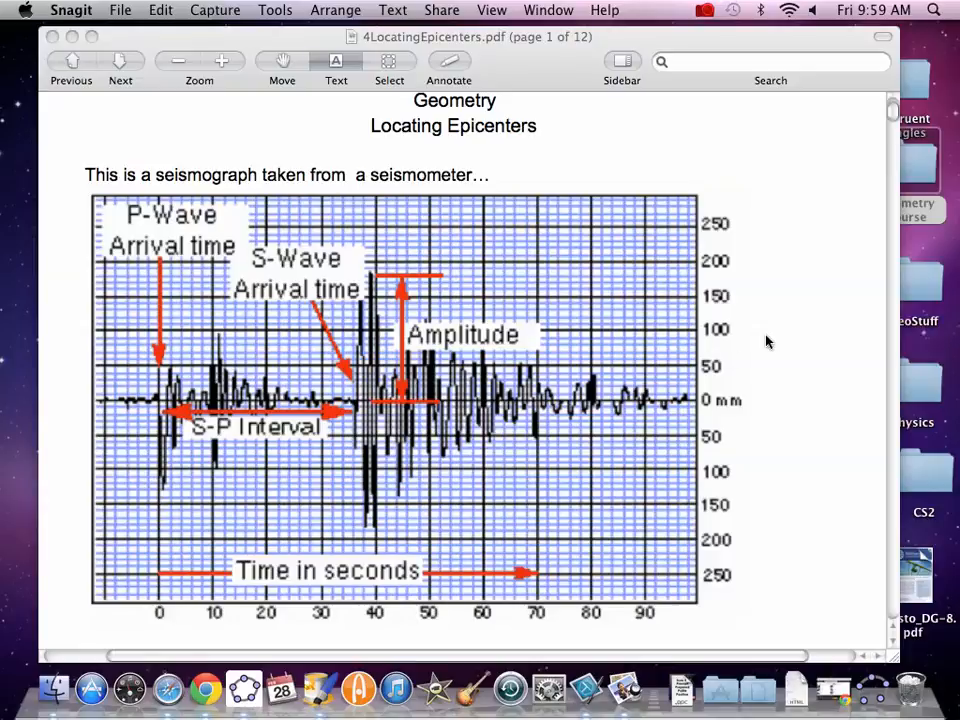
scroll(down, 3)
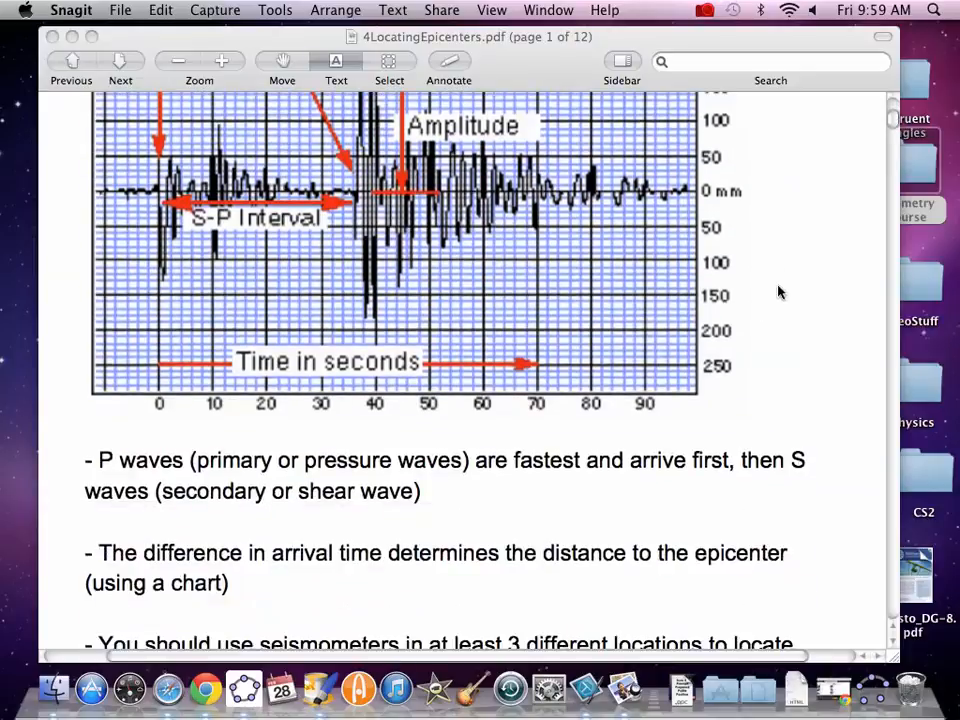
click(120, 64)
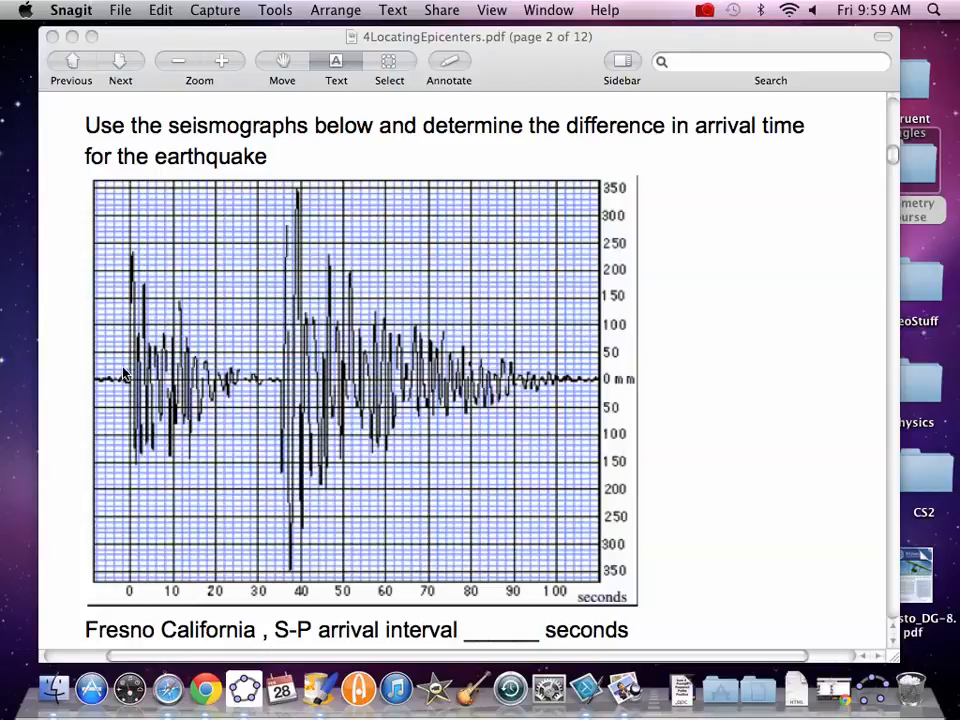
mouse_move(130, 384)
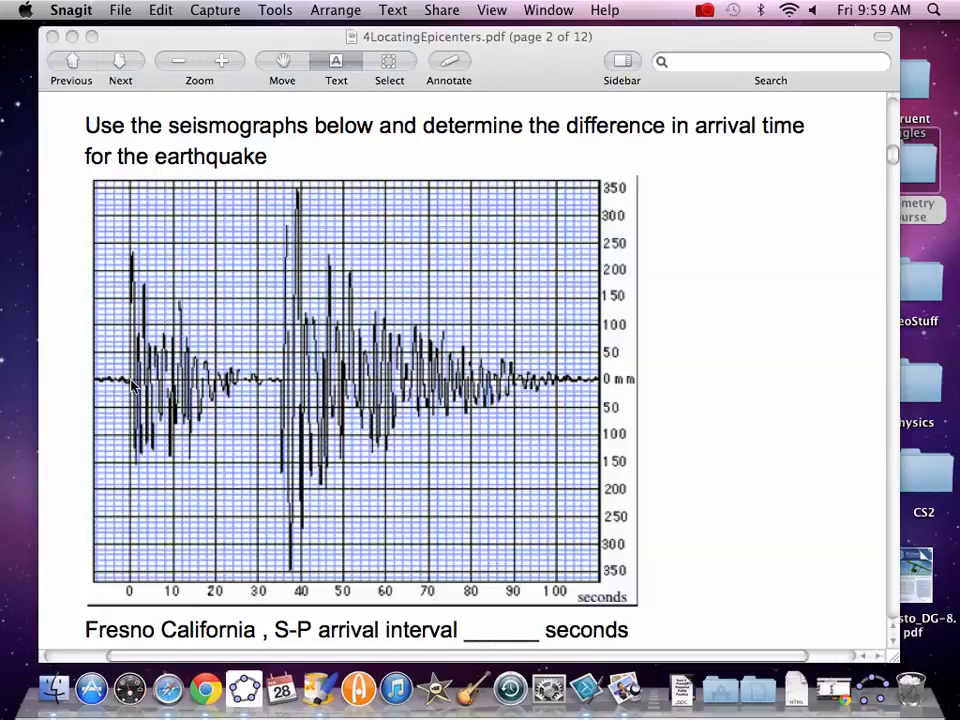
mouse_move(284, 384)
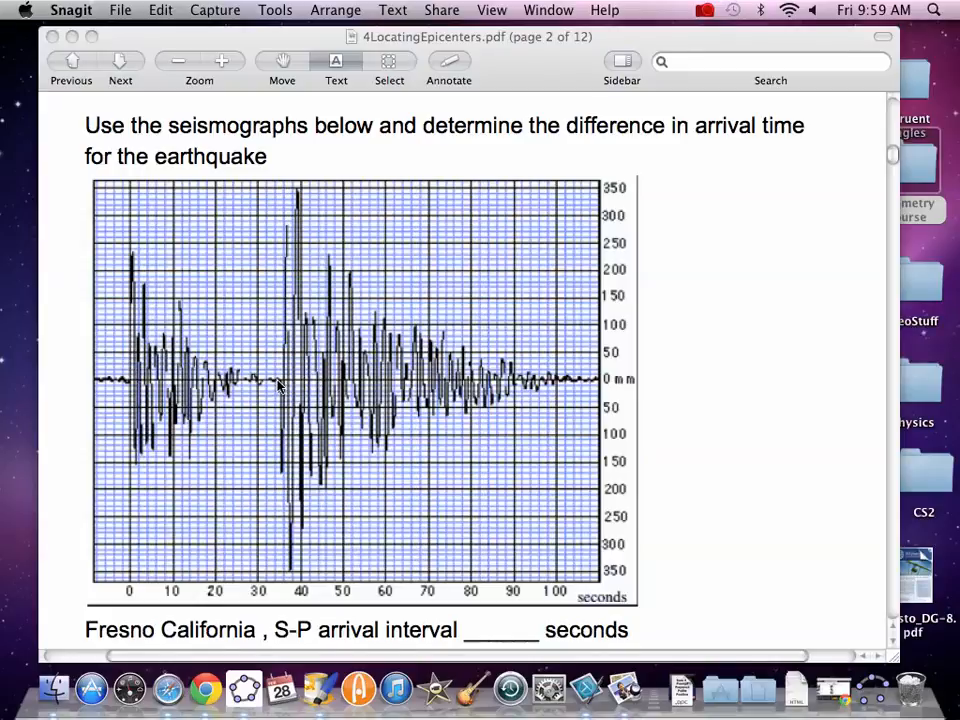
mouse_move(272, 474)
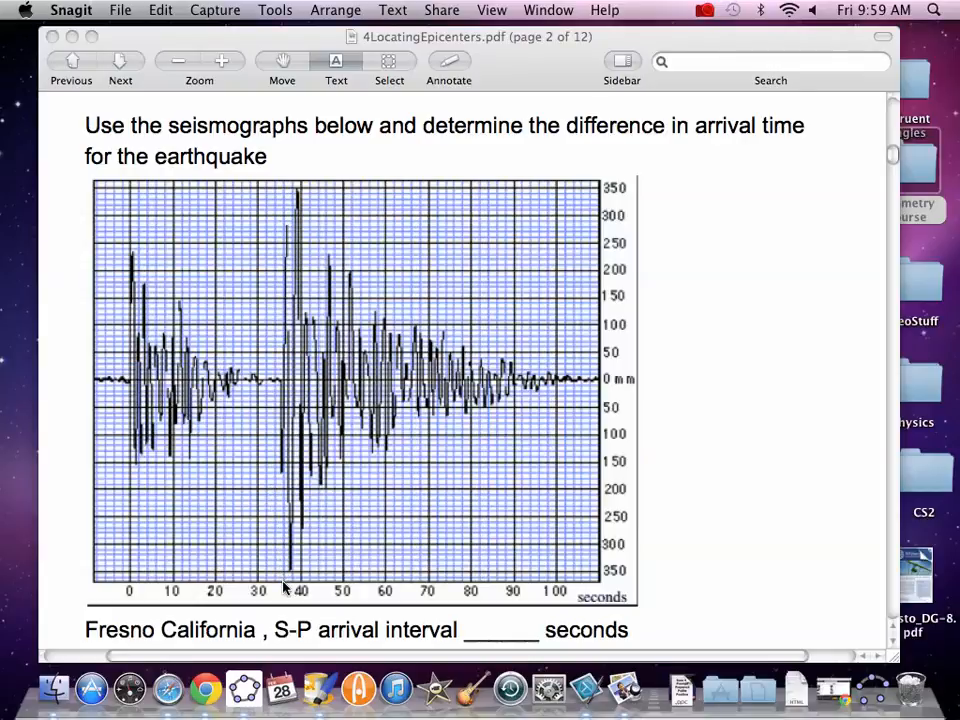
mouse_move(276, 516)
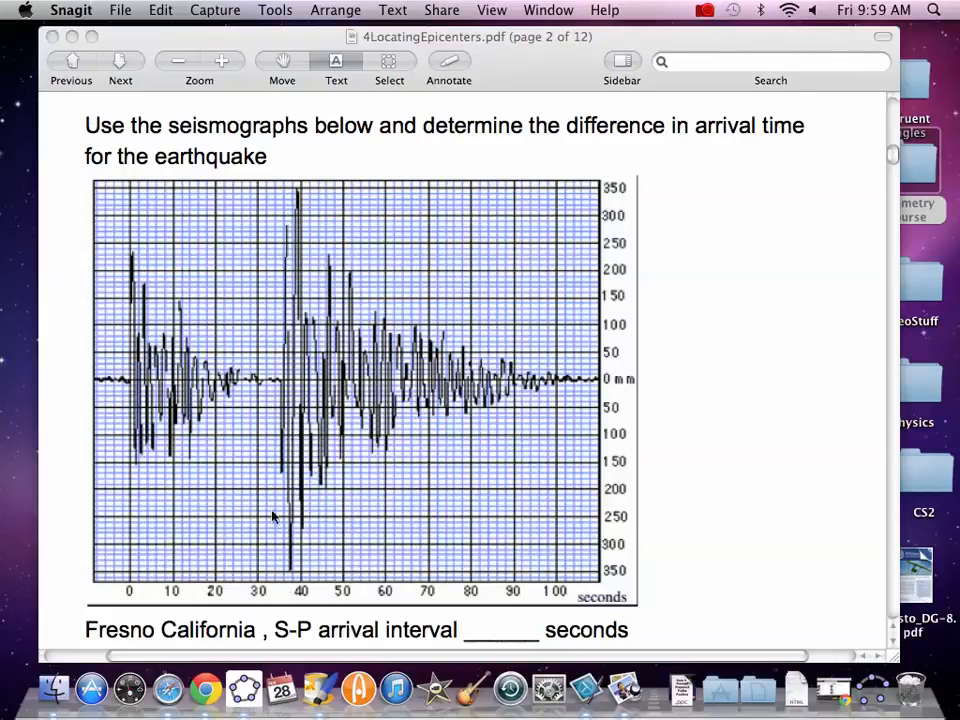
mouse_move(548, 330)
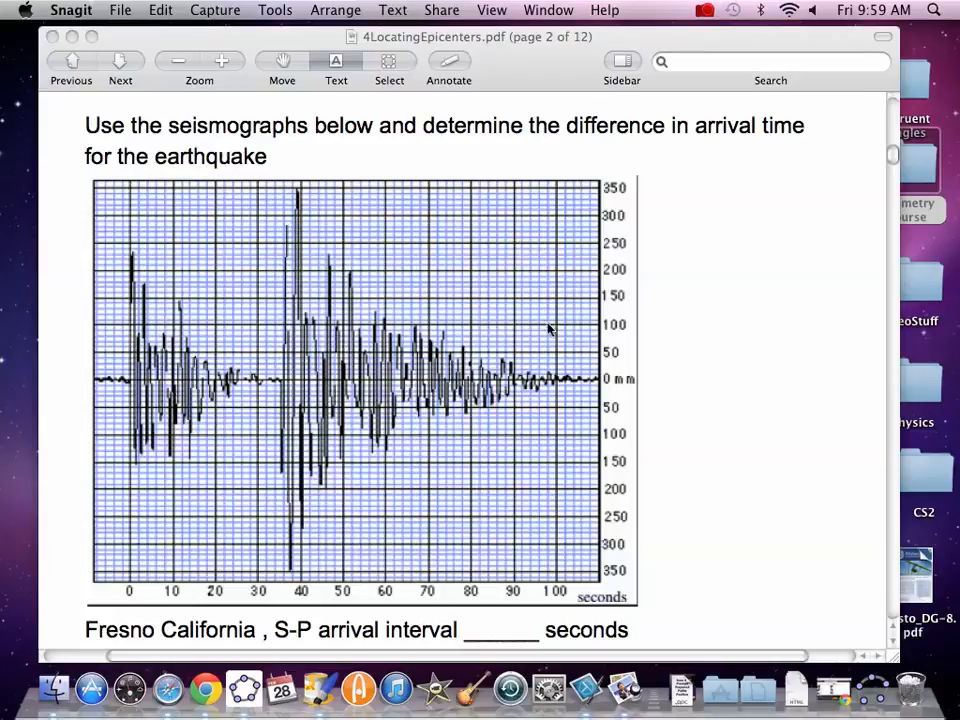
scroll(down, 3)
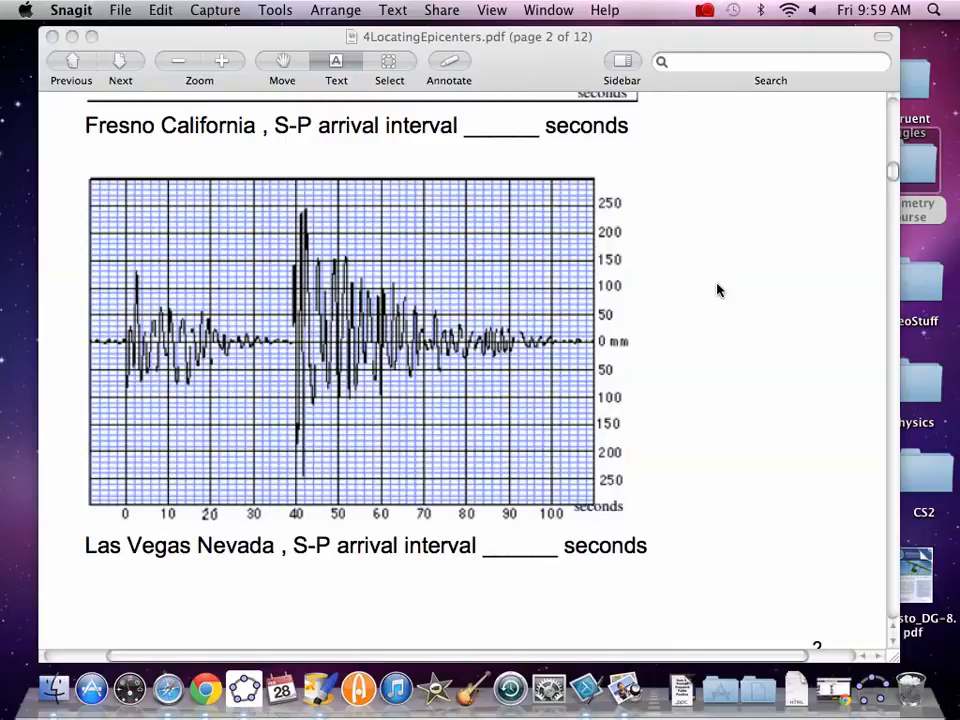
mouse_move(652, 380)
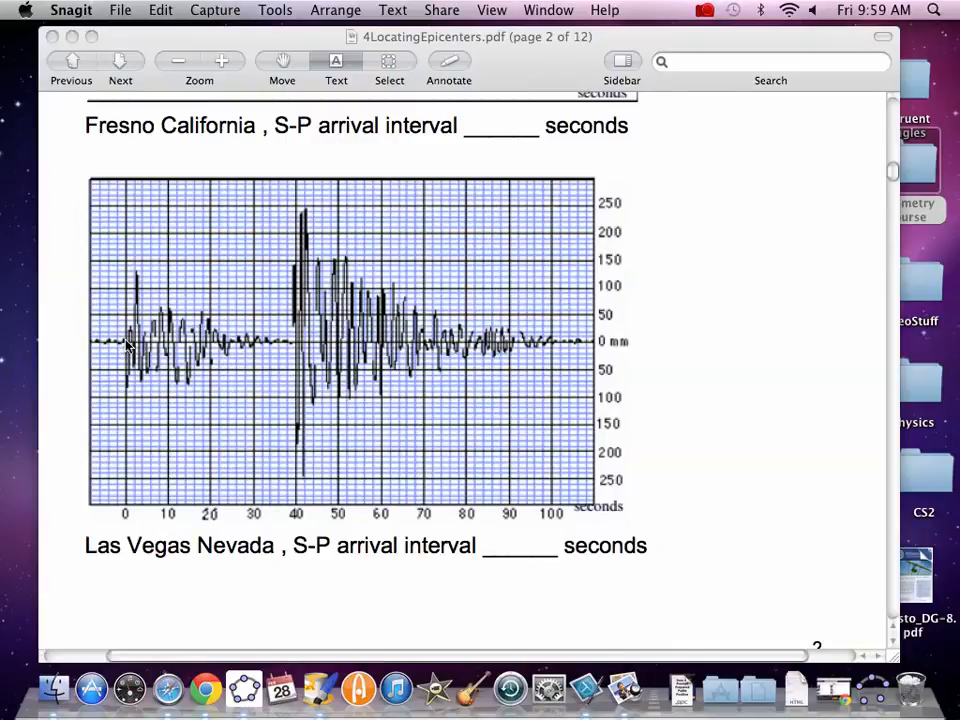
mouse_move(296, 324)
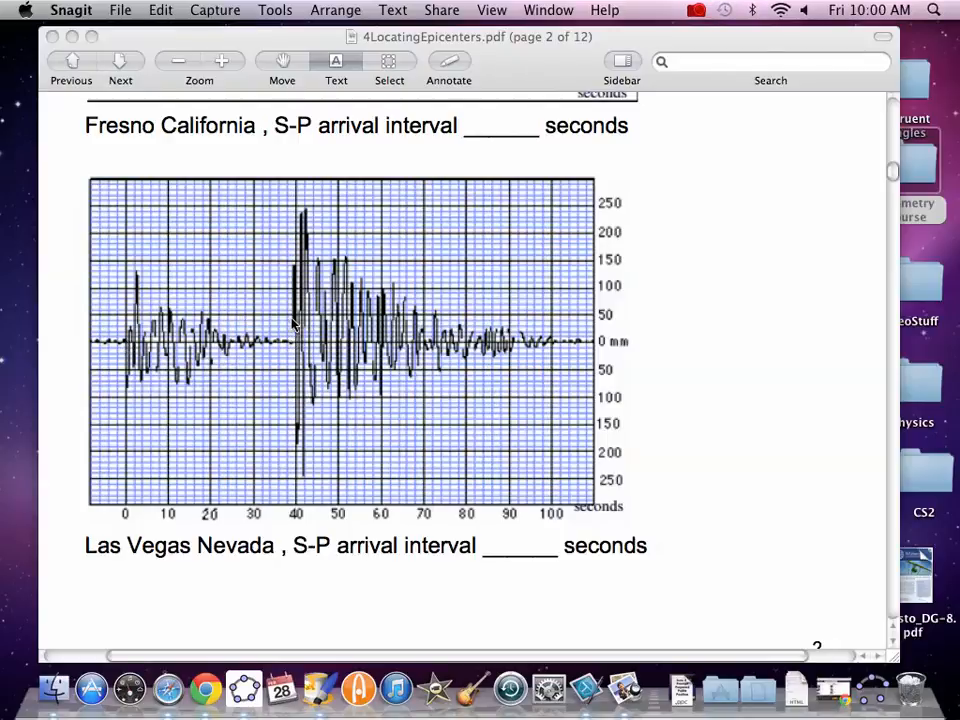
mouse_move(280, 356)
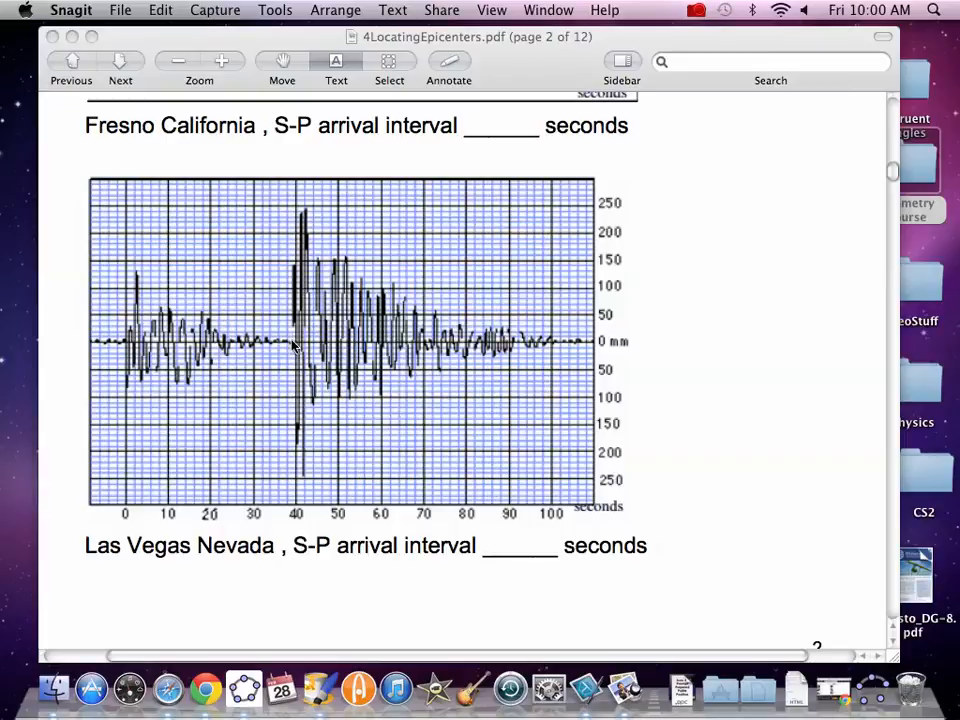
mouse_move(290, 504)
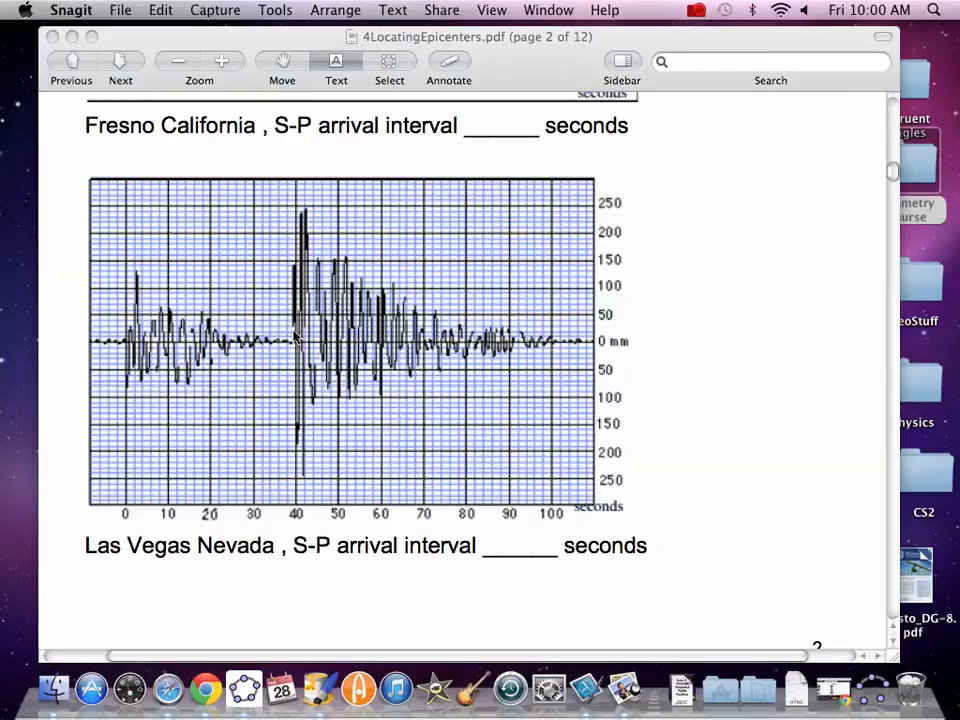
scroll(down, 3)
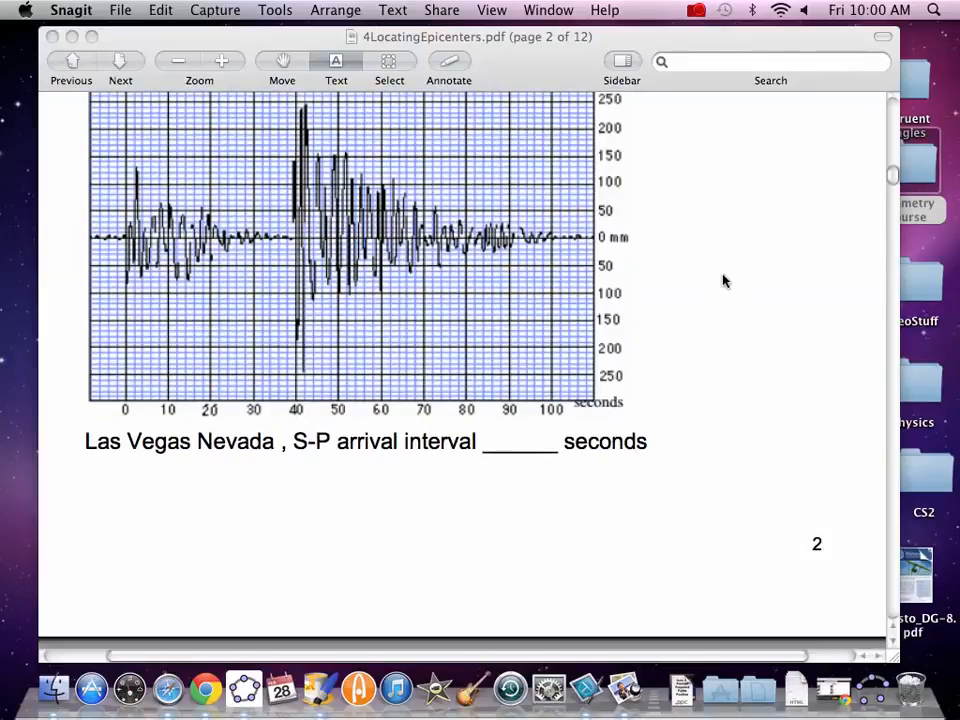
Step: Scroll down to page 3 showing the Phoenix Arizona seismogram
scroll(down, 3)
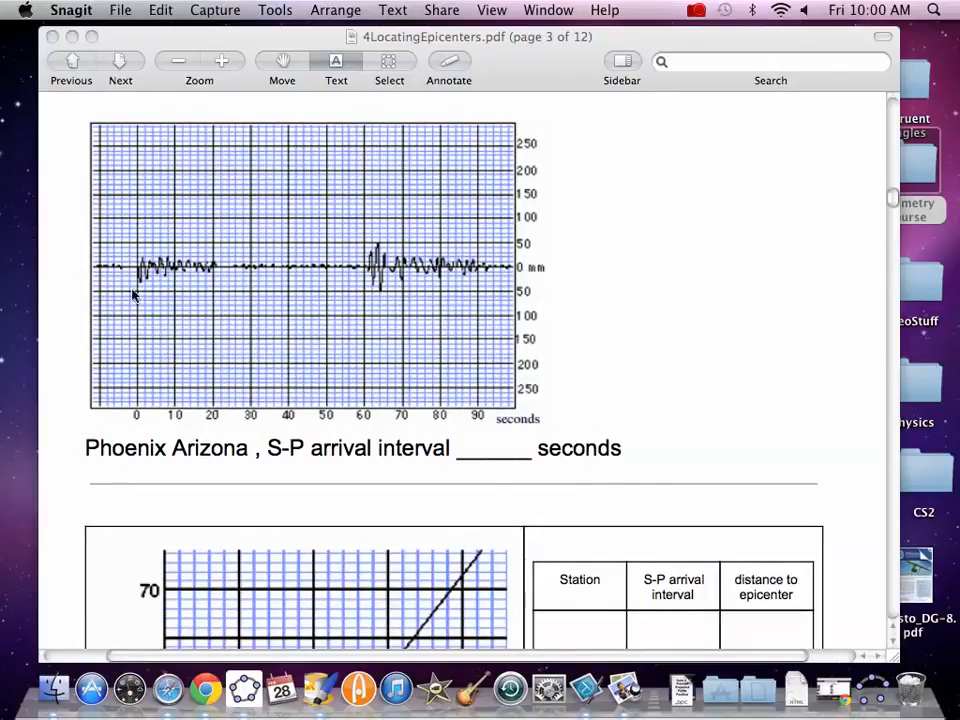
mouse_move(250, 280)
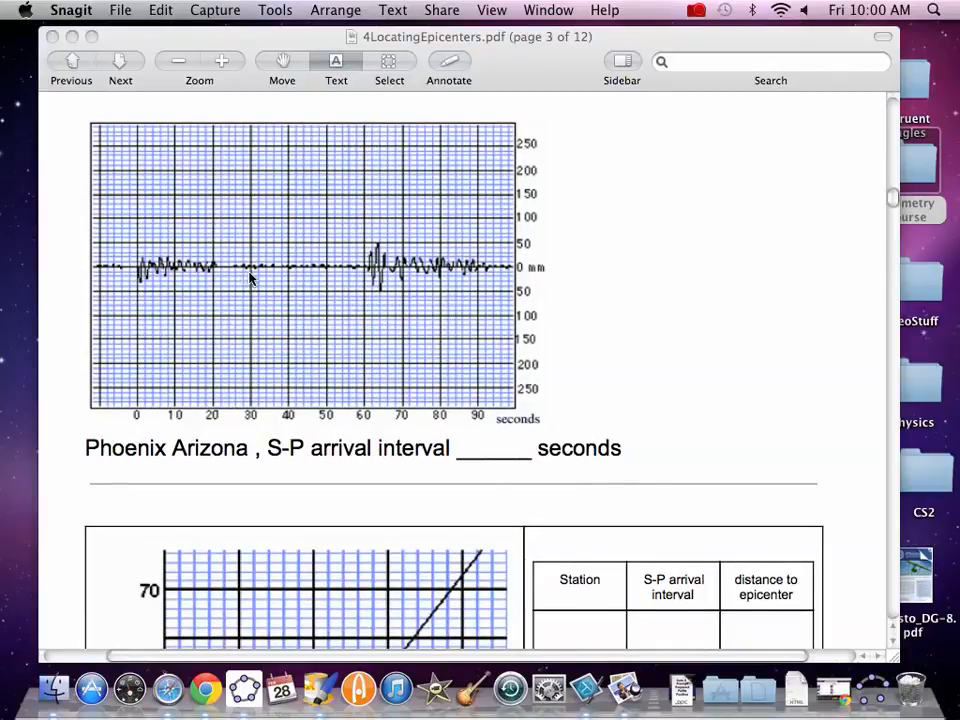
mouse_move(370, 272)
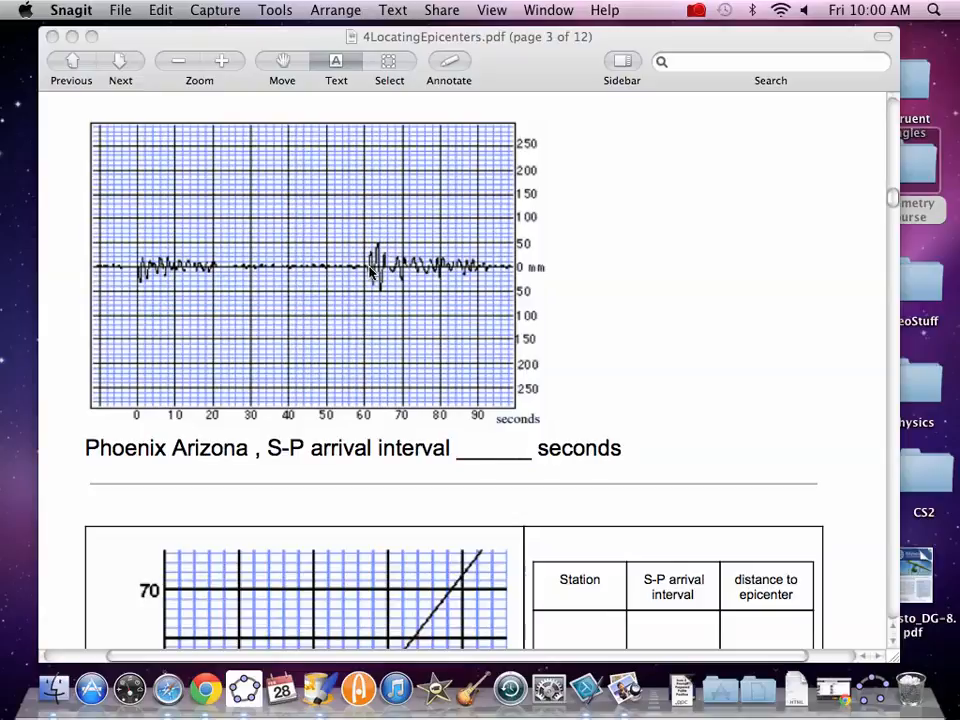
mouse_move(368, 418)
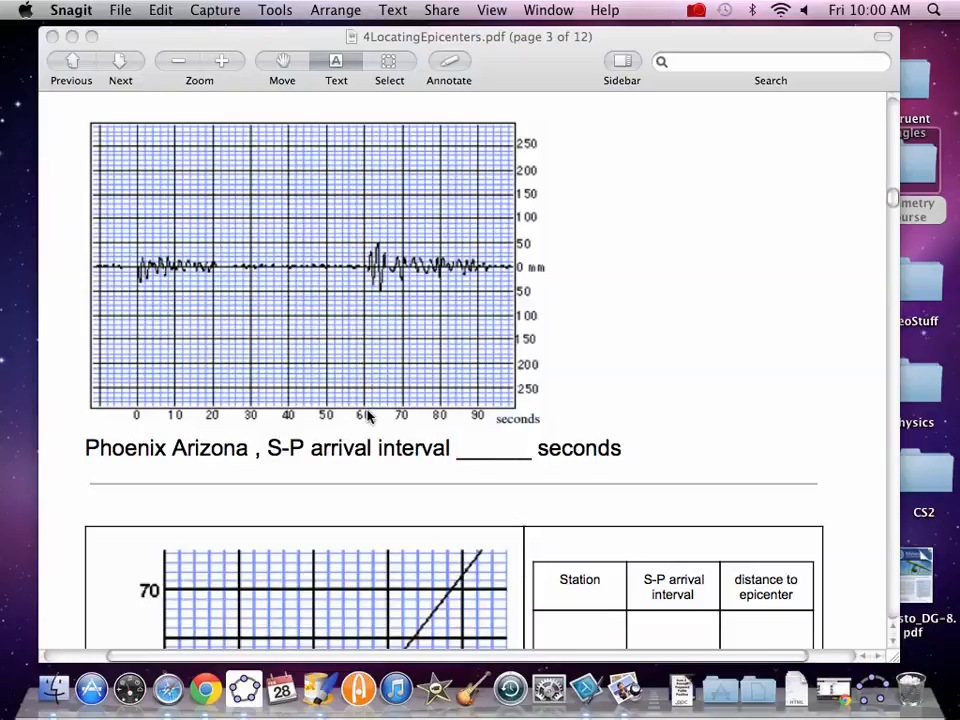
mouse_move(368, 410)
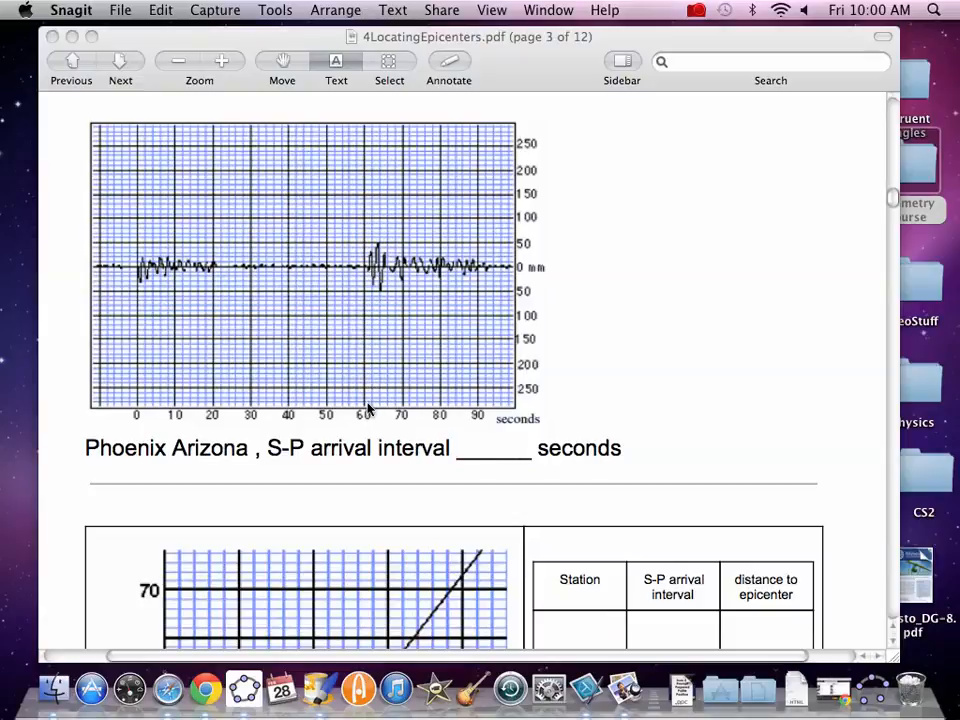
scroll(down, 3)
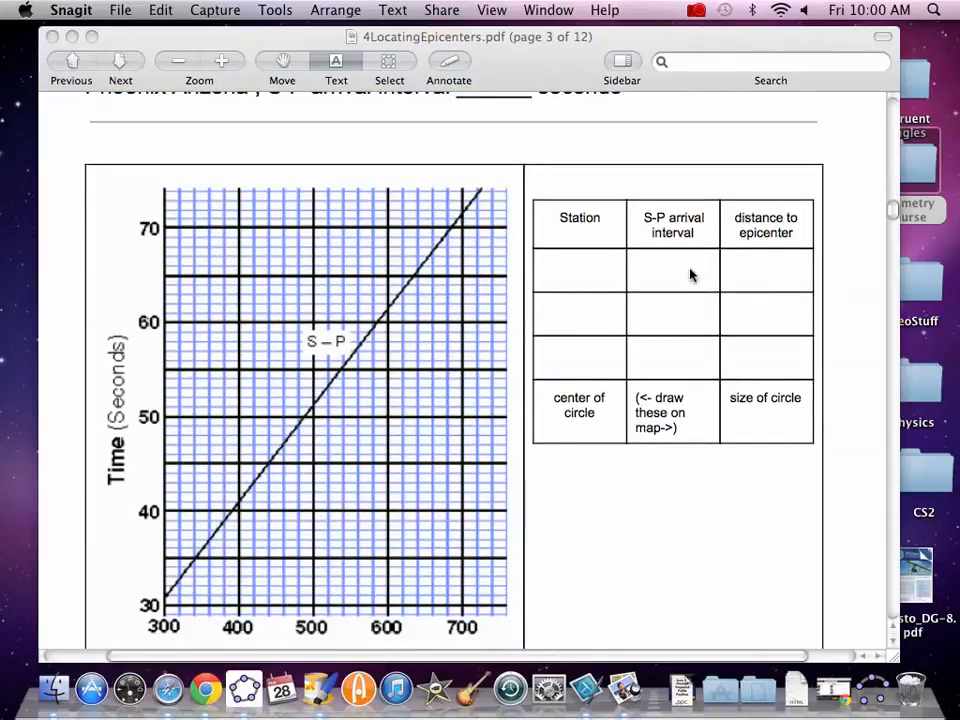
mouse_move(592, 336)
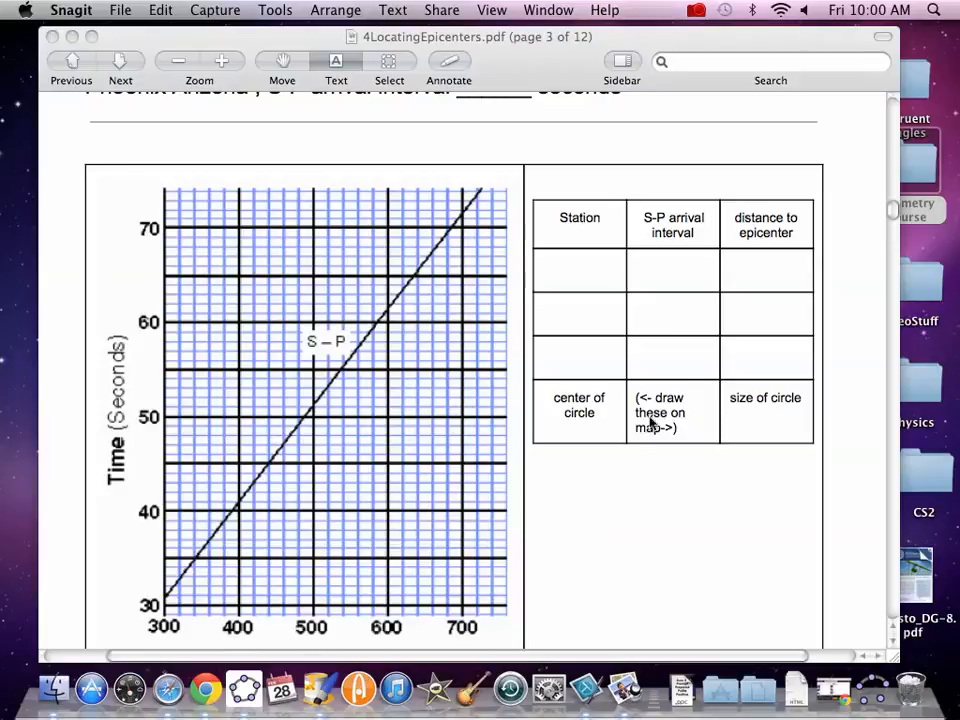
mouse_move(116, 404)
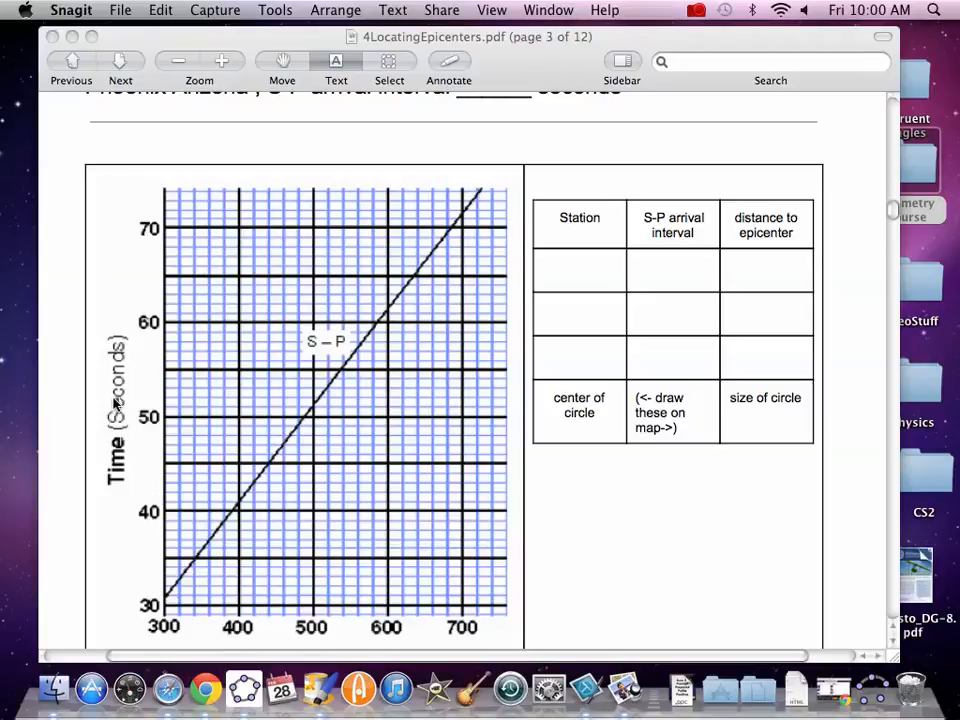
Step: Scroll past the time–distance graph and station table to the page 4 regional map
scroll(down, 3)
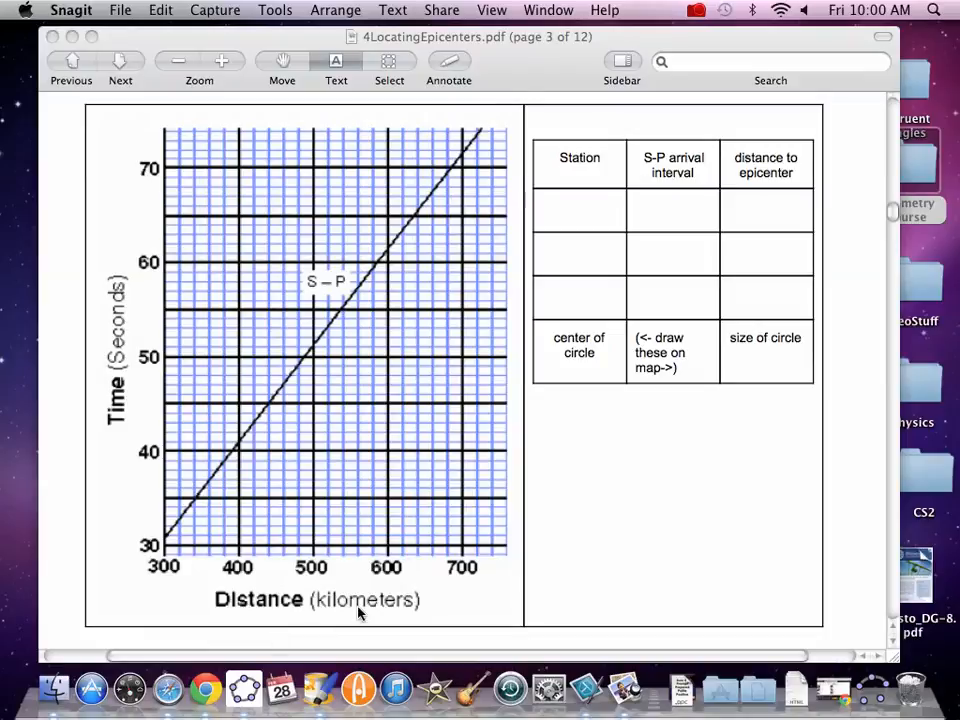
mouse_move(140, 476)
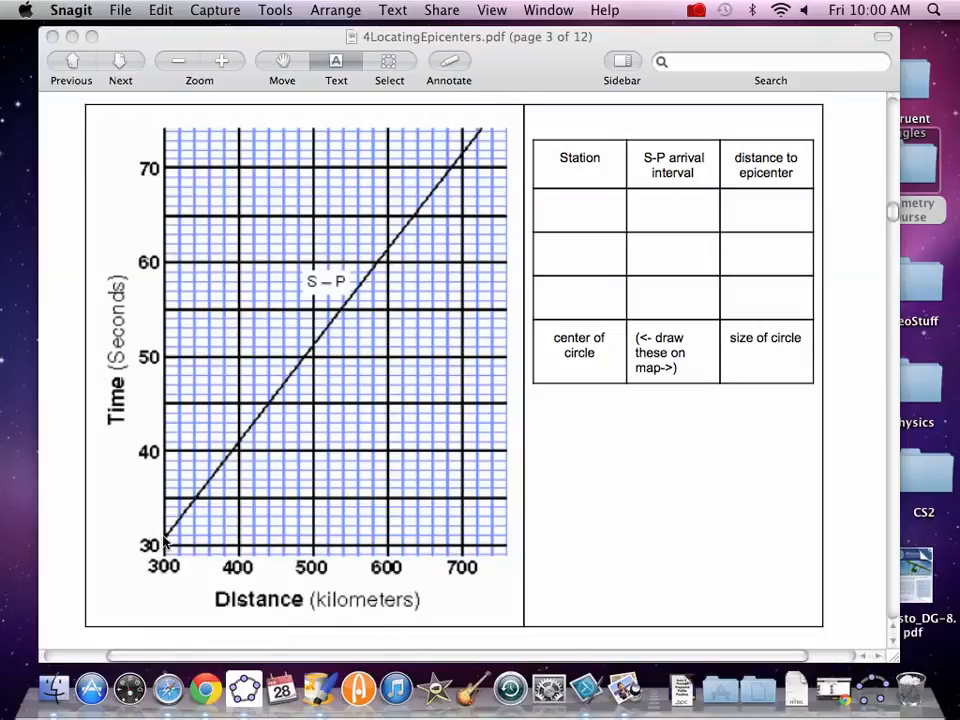
mouse_move(168, 504)
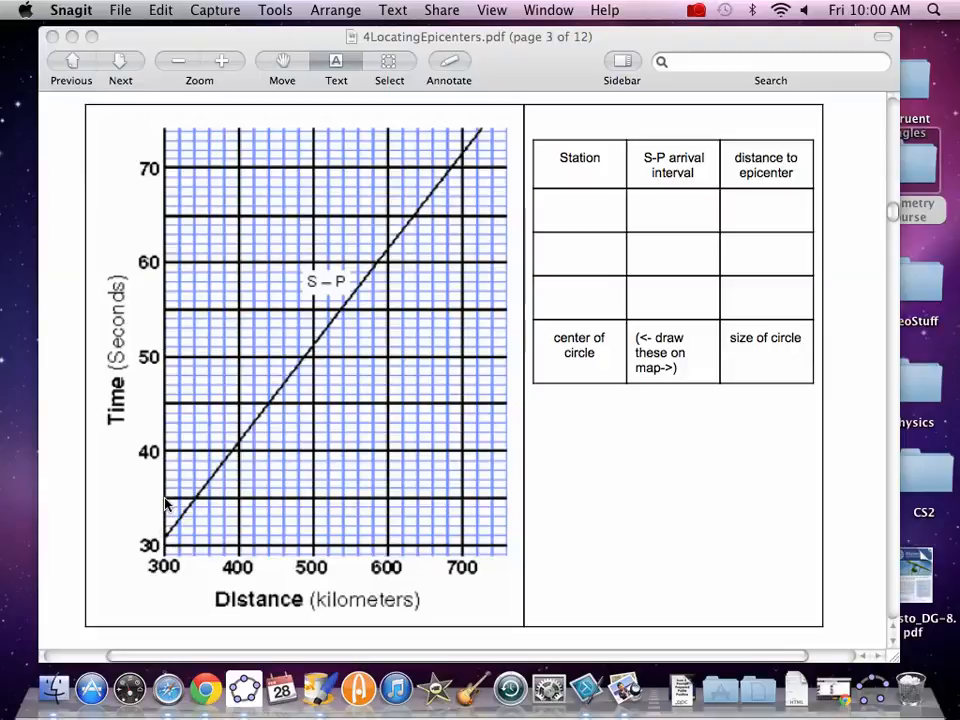
mouse_move(196, 504)
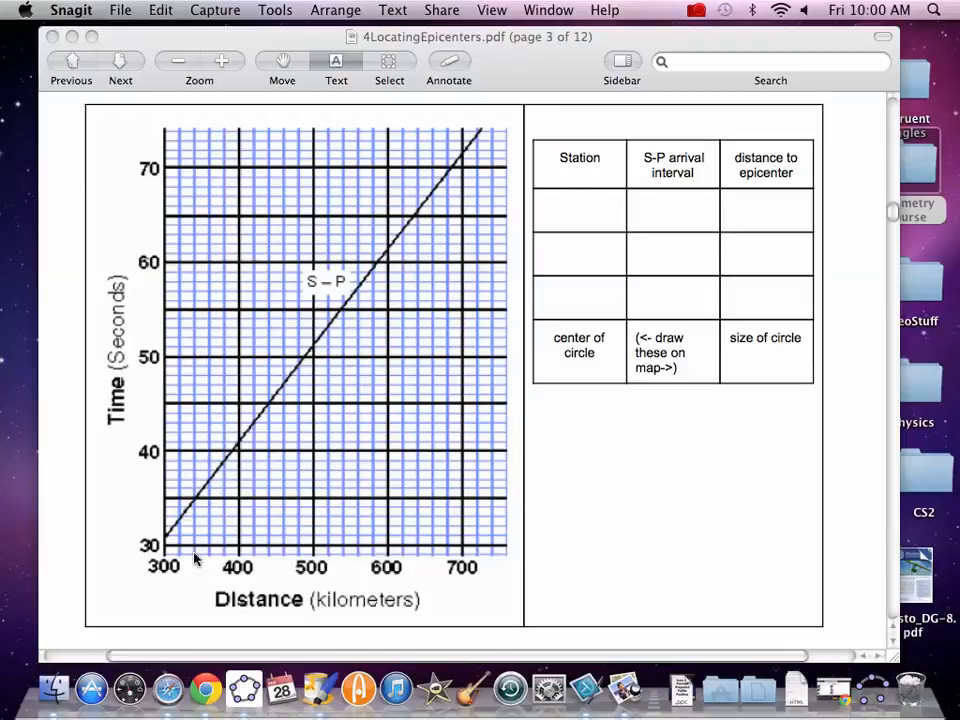
mouse_move(168, 510)
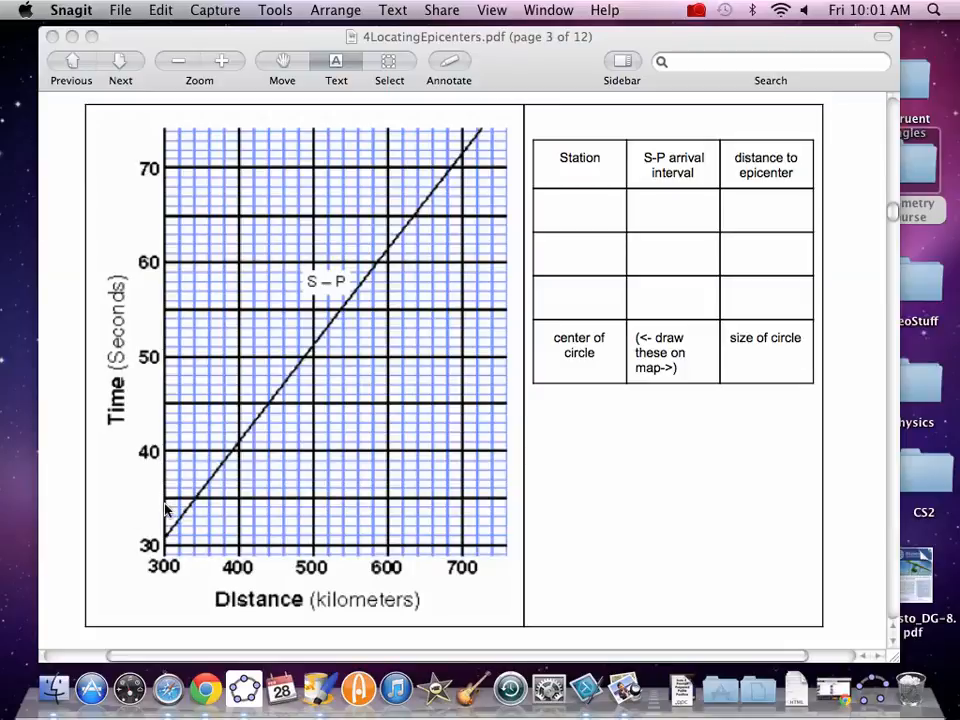
mouse_move(202, 470)
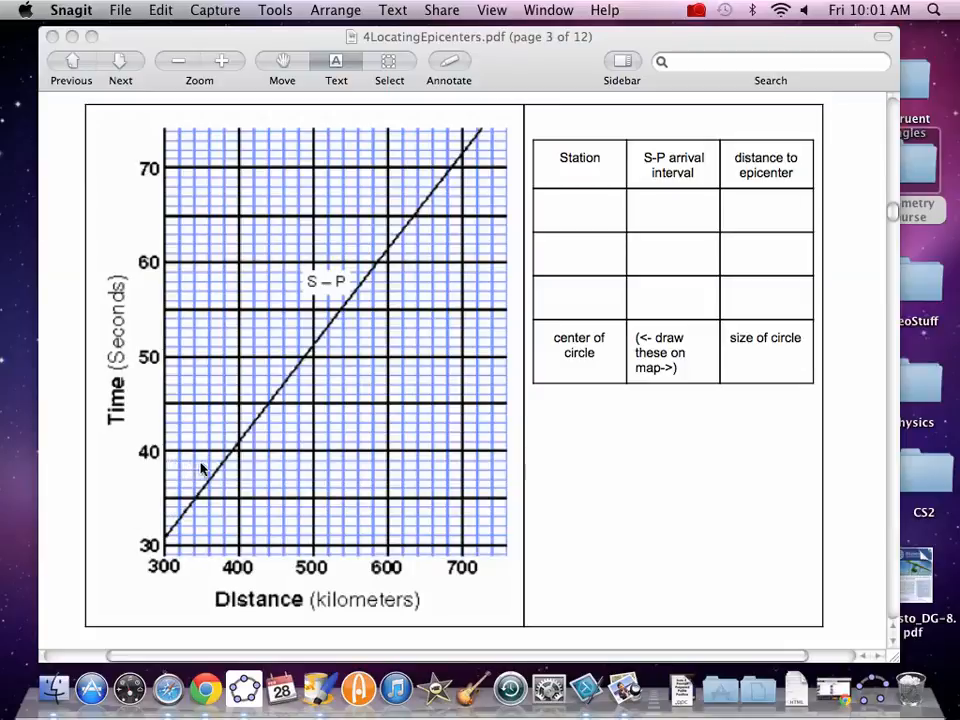
mouse_move(222, 560)
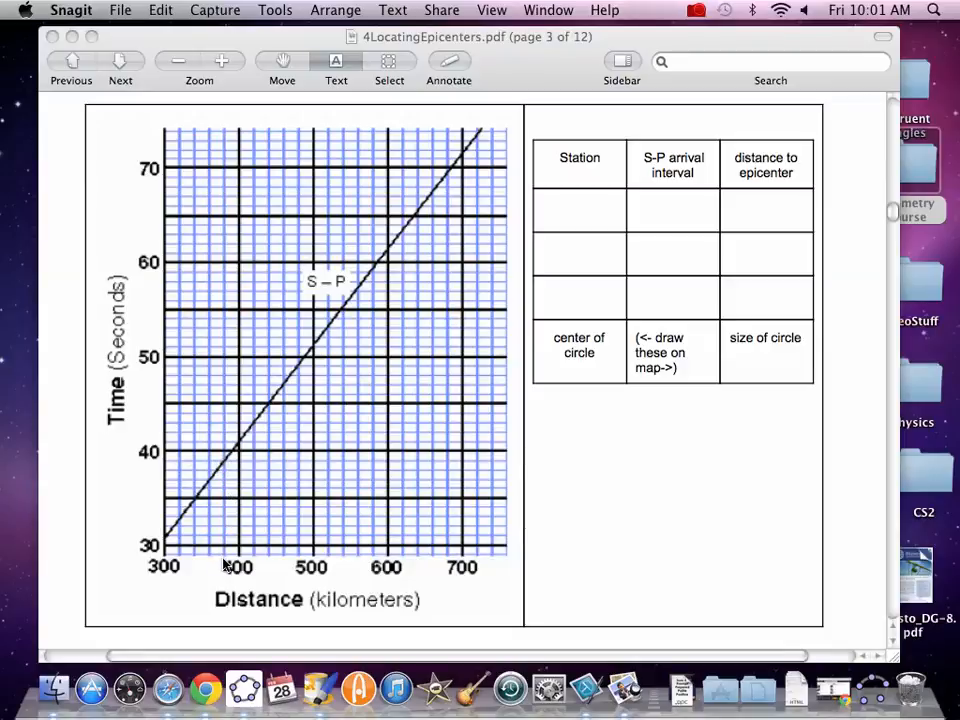
mouse_move(196, 482)
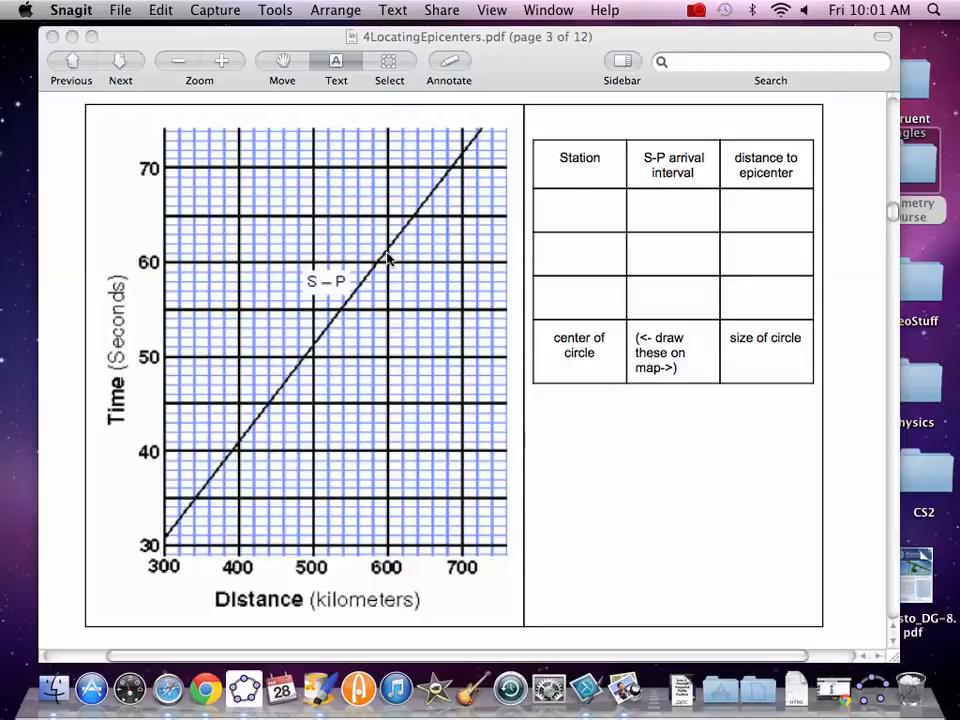
mouse_move(396, 336)
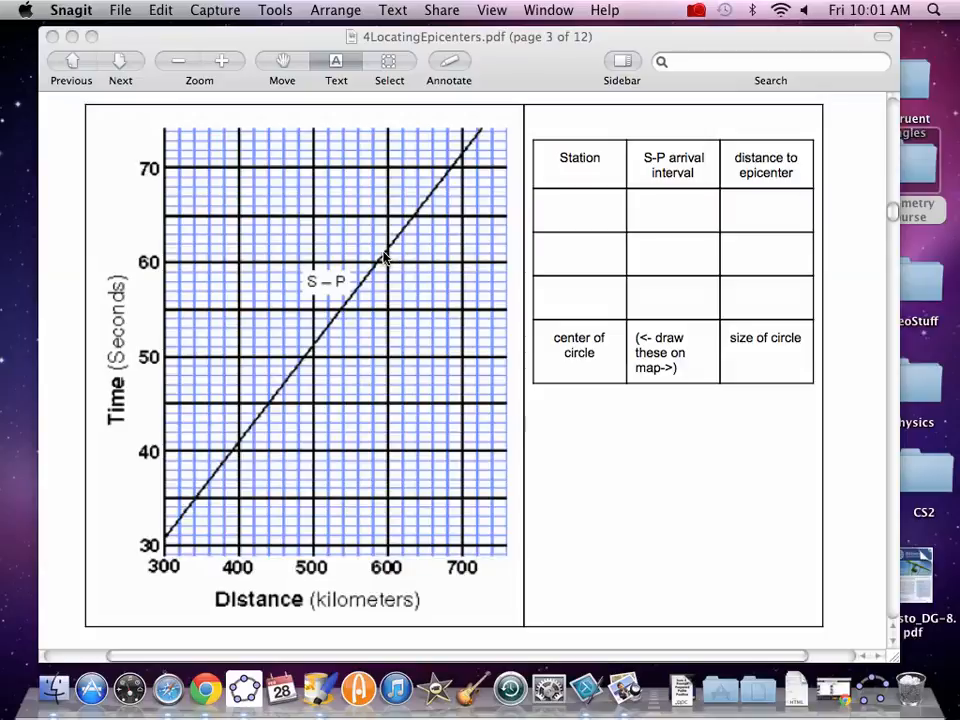
mouse_move(422, 340)
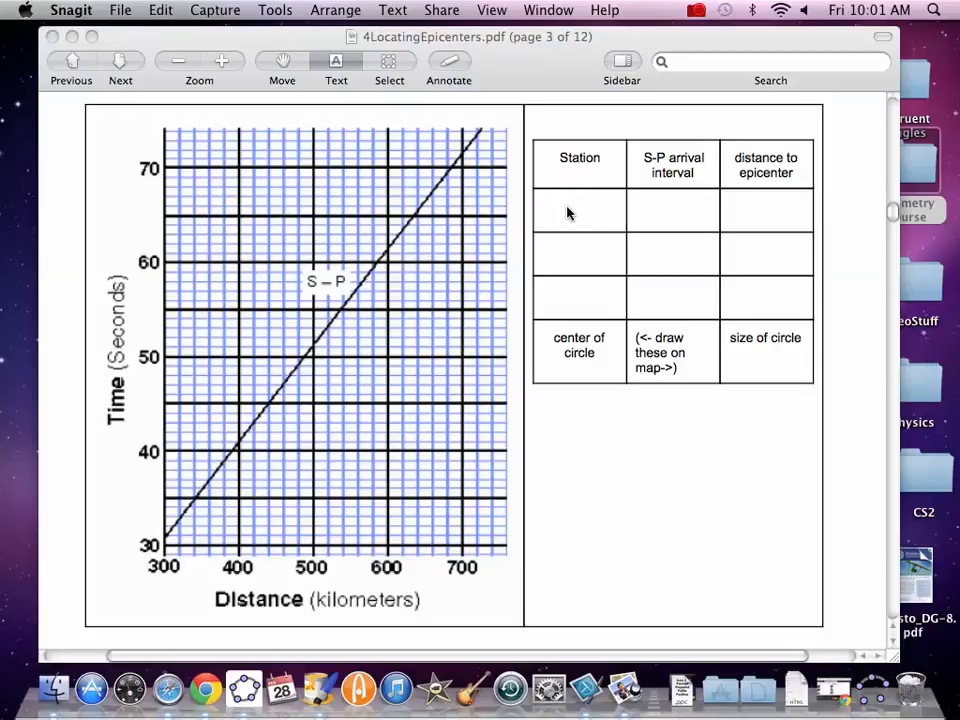
mouse_move(644, 242)
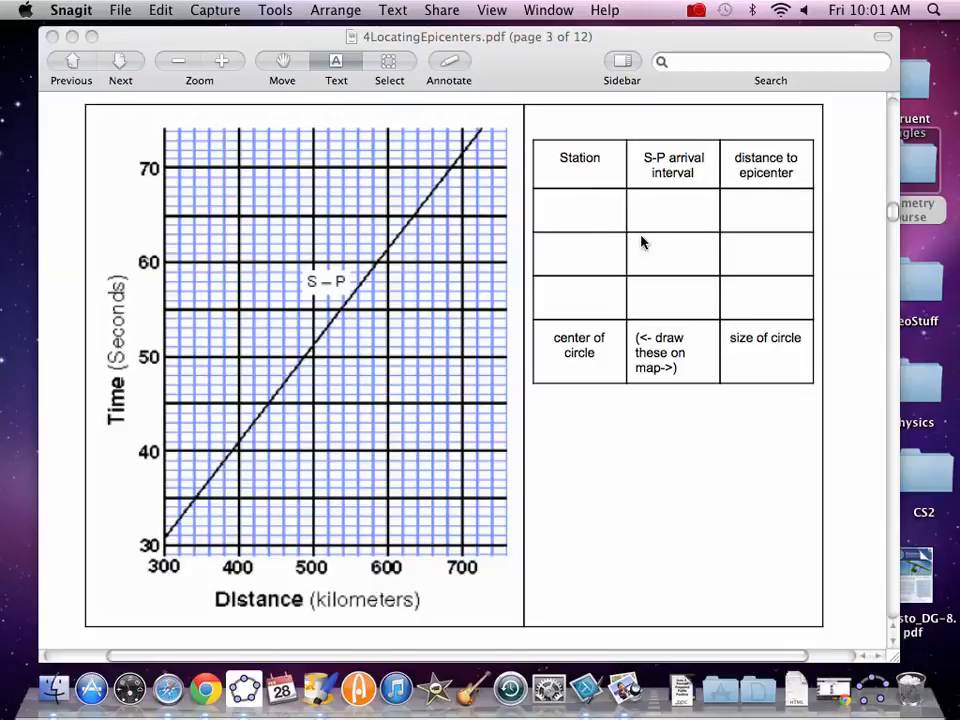
mouse_move(732, 246)
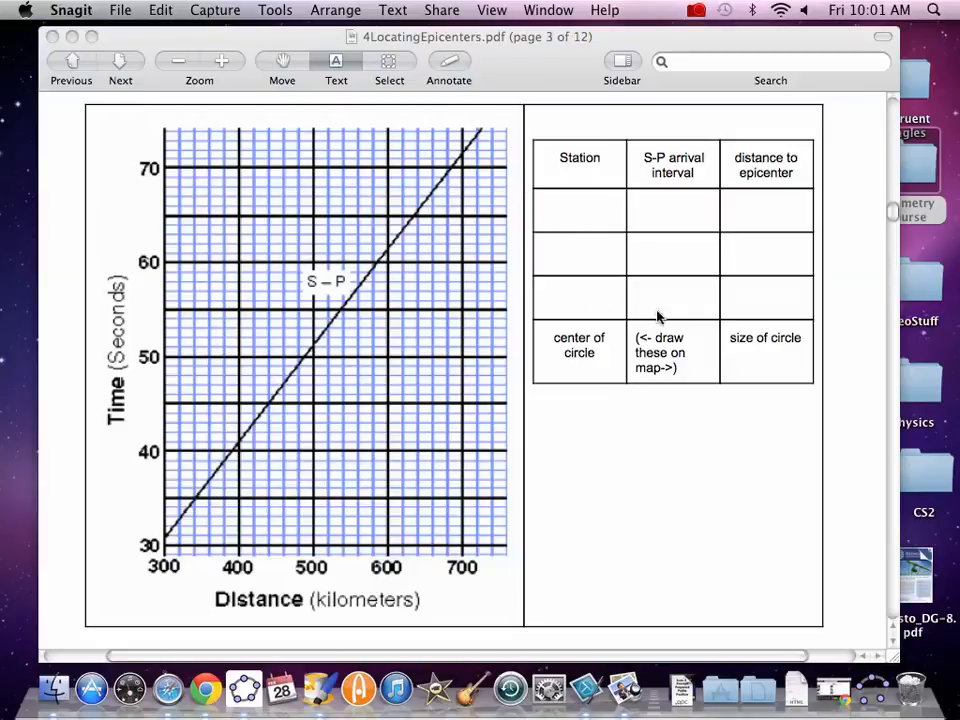
mouse_move(790, 296)
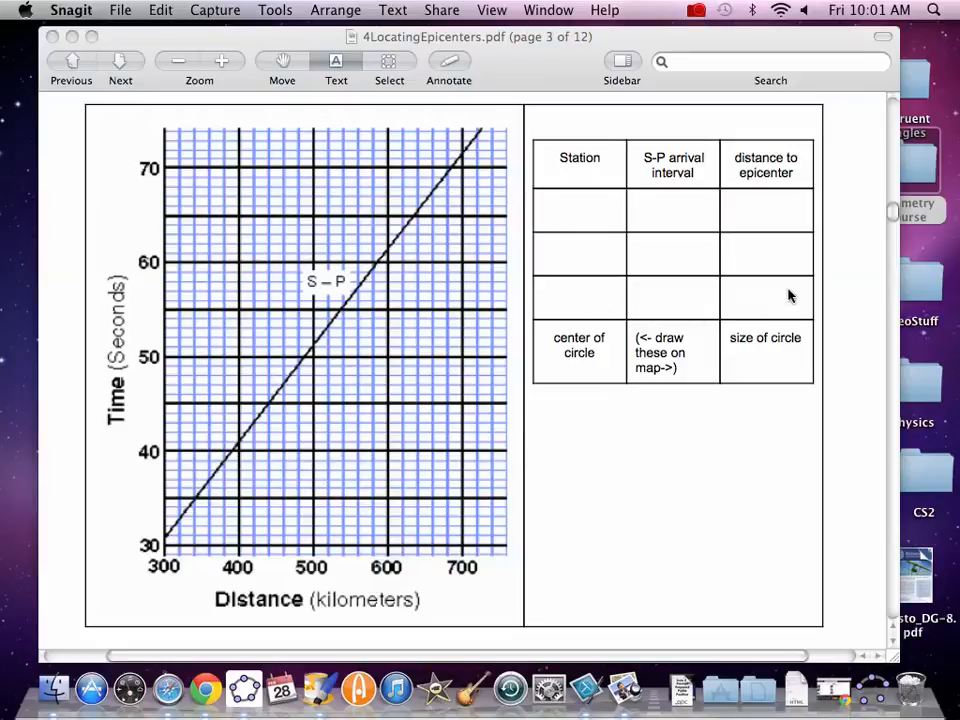
mouse_move(726, 442)
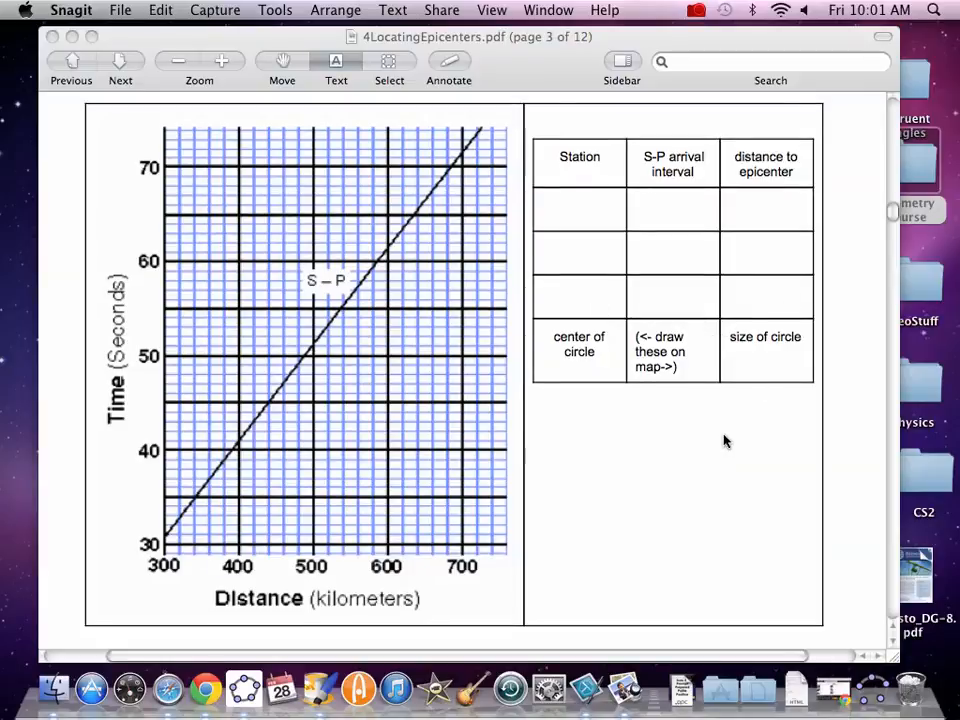
click(120, 64)
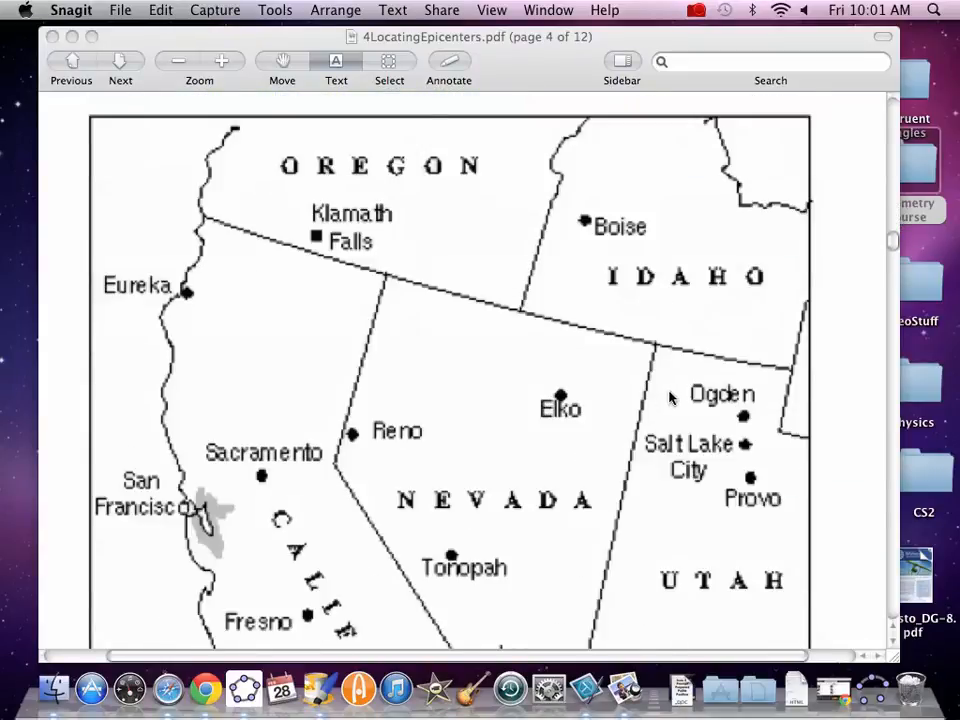
Step: Scroll to the lower map showing Los Angeles, Phoenix, the scale bar and epicenter prompt
scroll(down, 3)
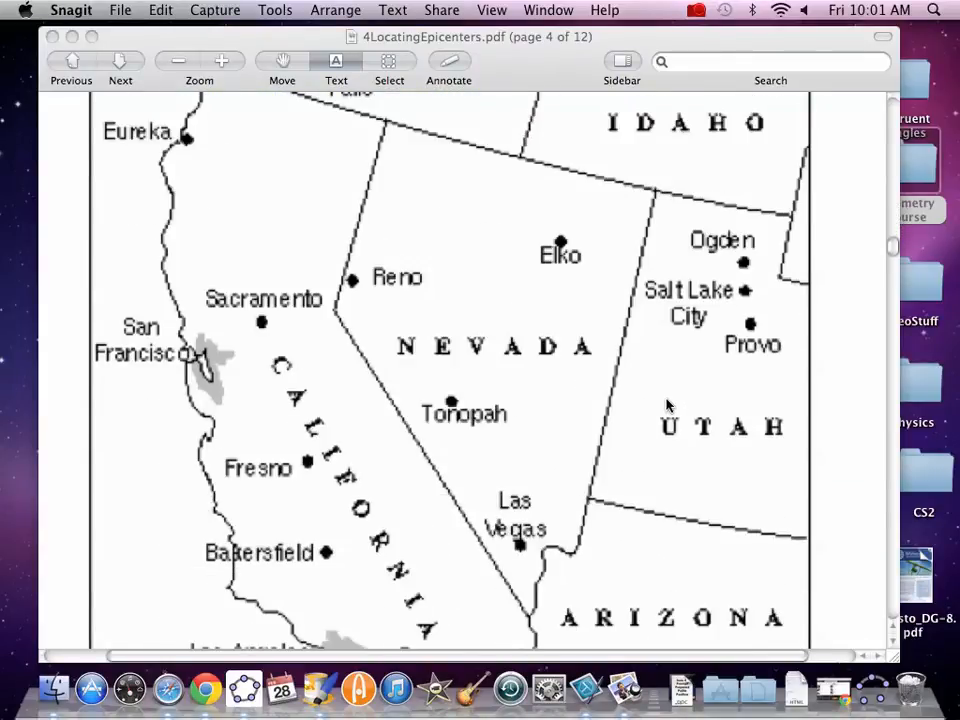
scroll(down, 3)
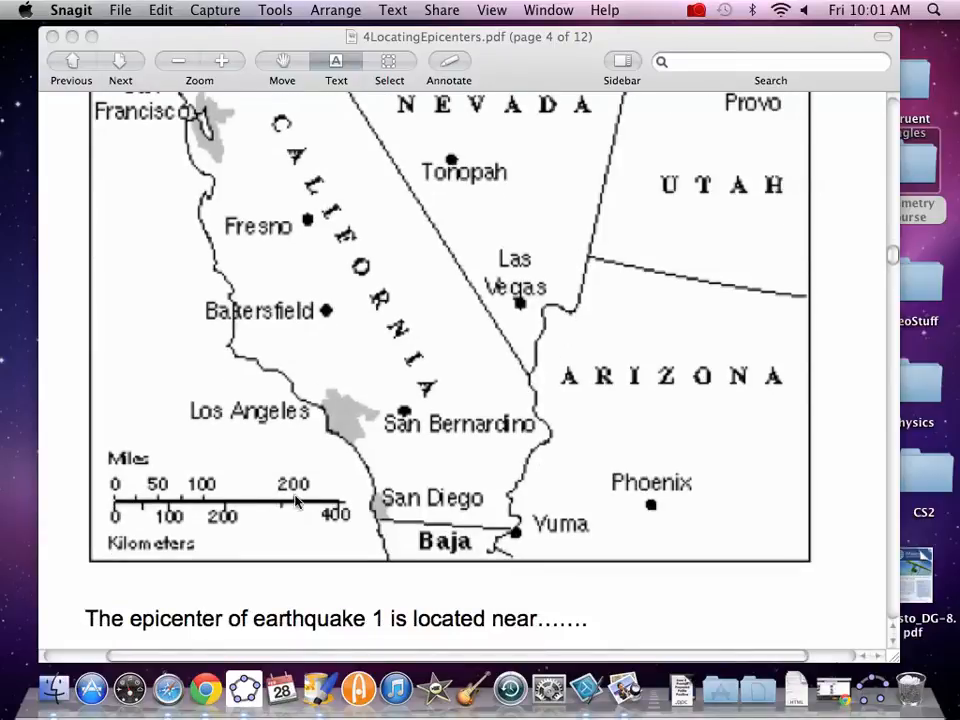
mouse_move(884, 696)
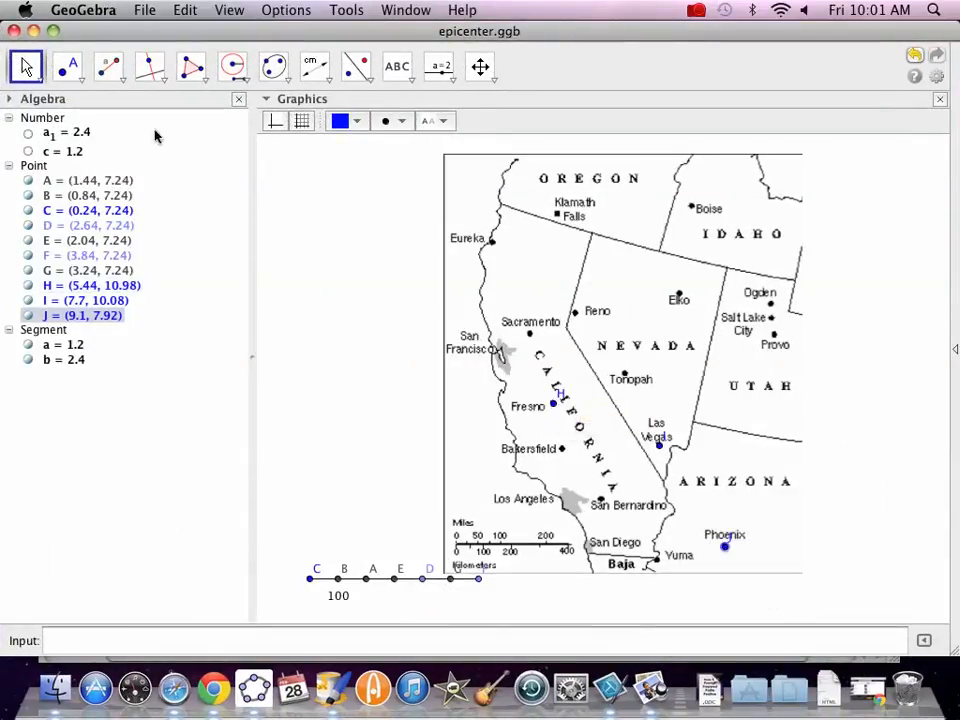
mouse_move(68, 66)
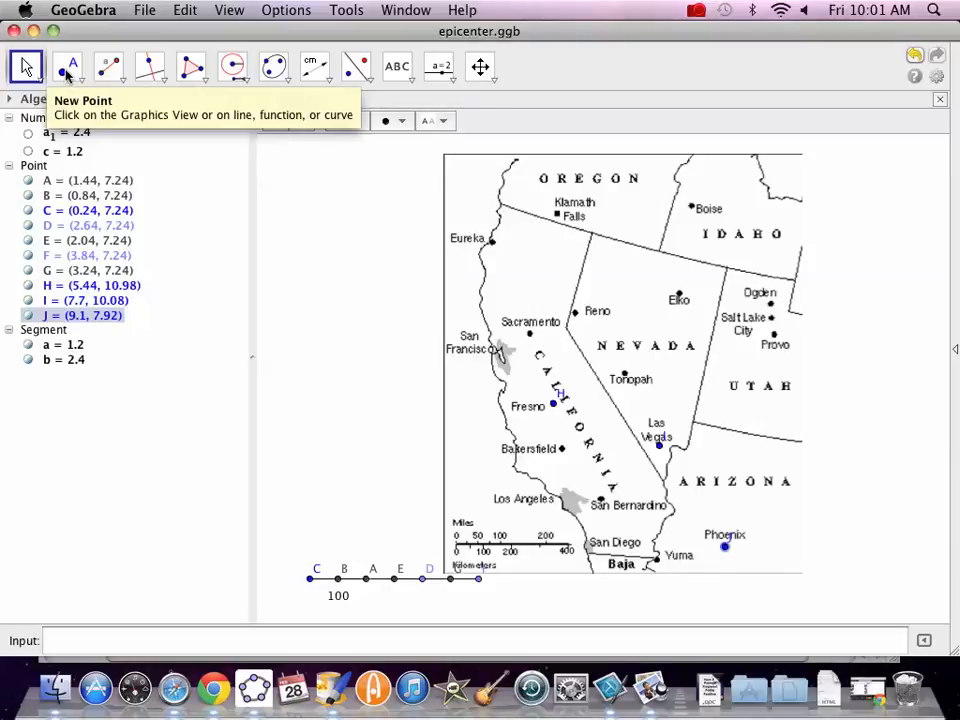
mouse_move(558, 404)
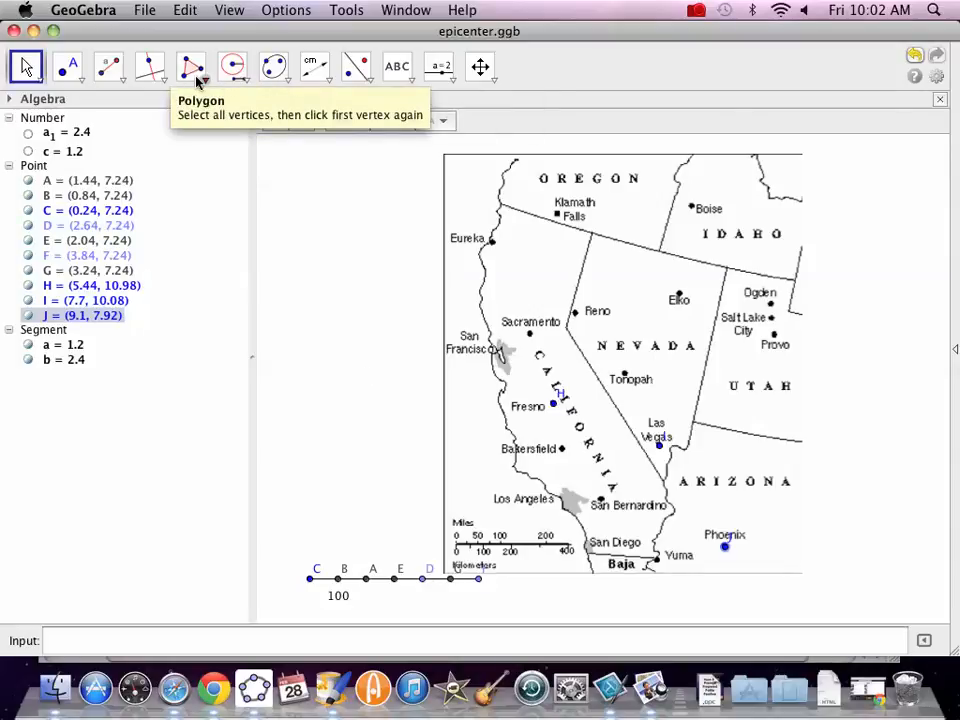
mouse_move(68, 66)
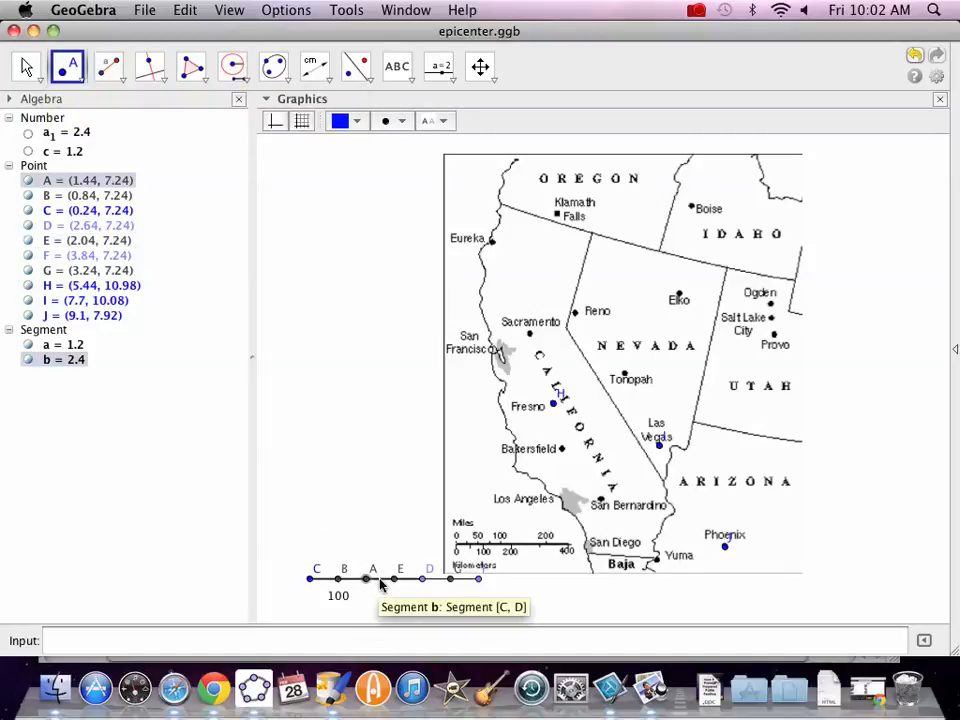
Step: Mark point K on the scale bar and take the scale bar's start as the Fresno radius end
click(378, 578)
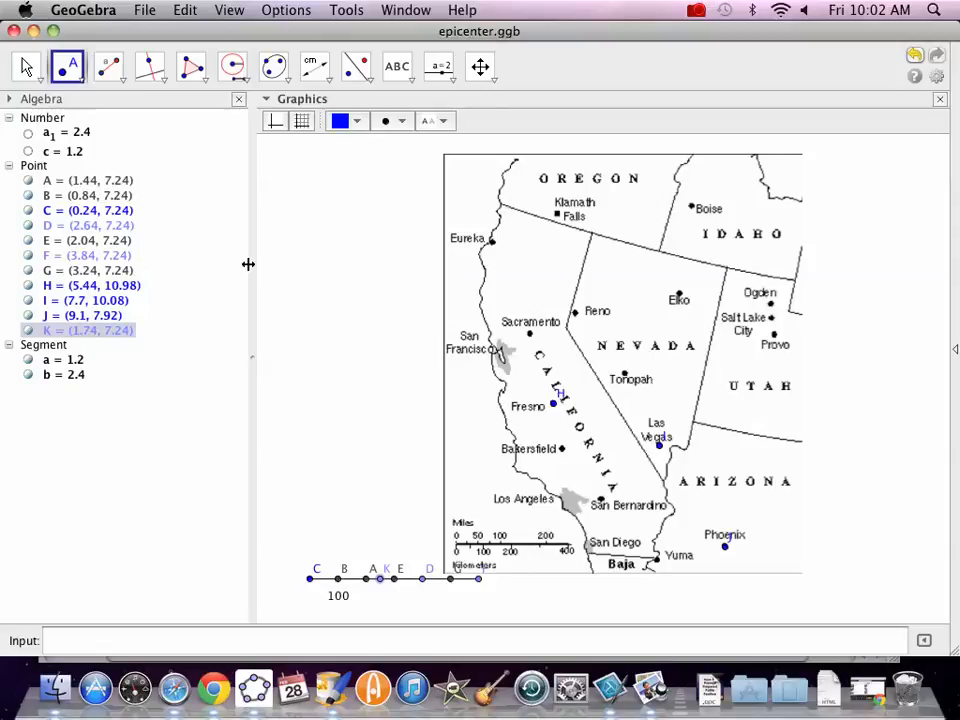
mouse_move(30, 64)
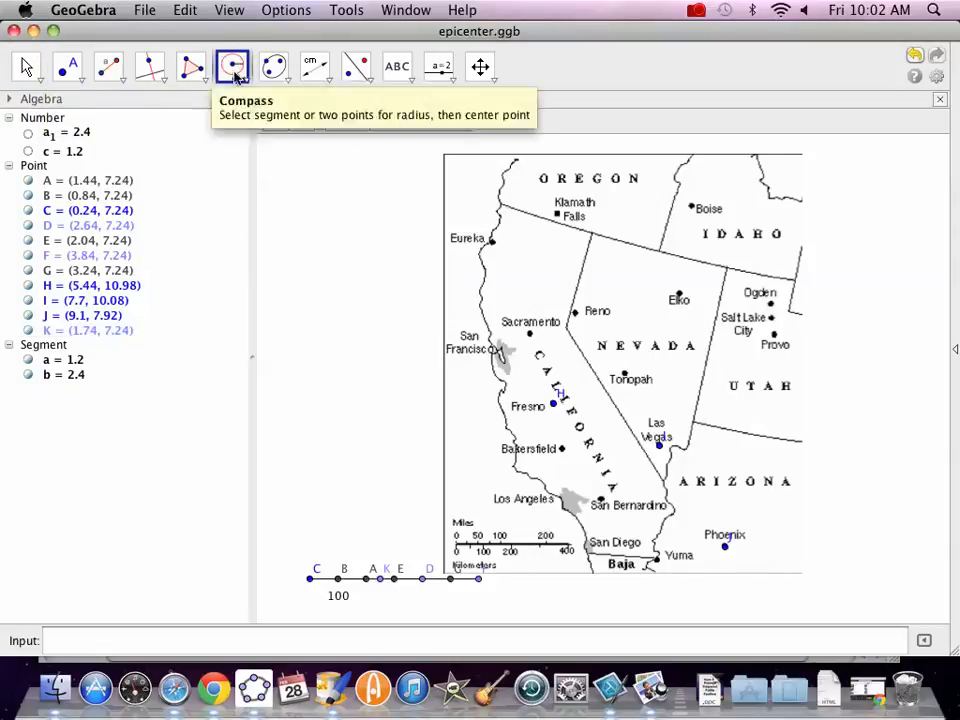
click(316, 578)
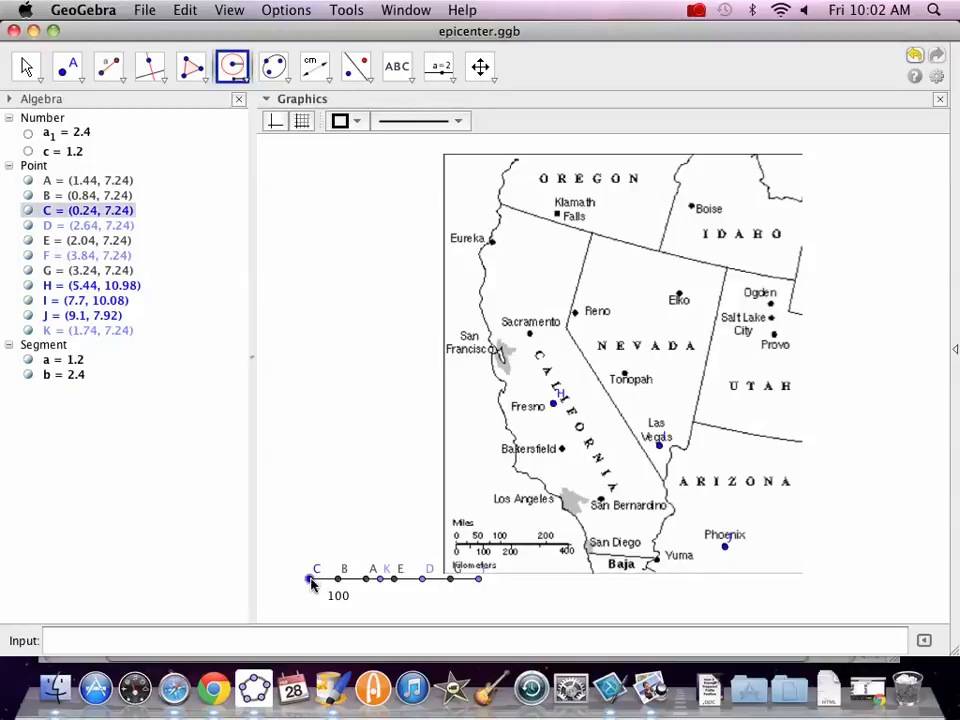
mouse_move(310, 580)
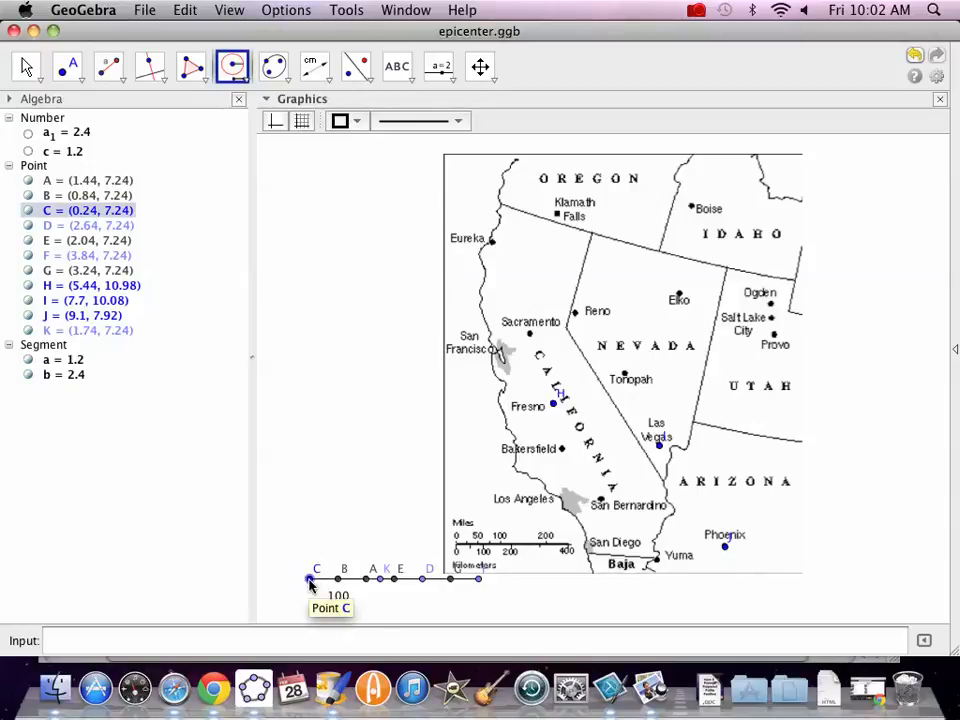
mouse_move(370, 584)
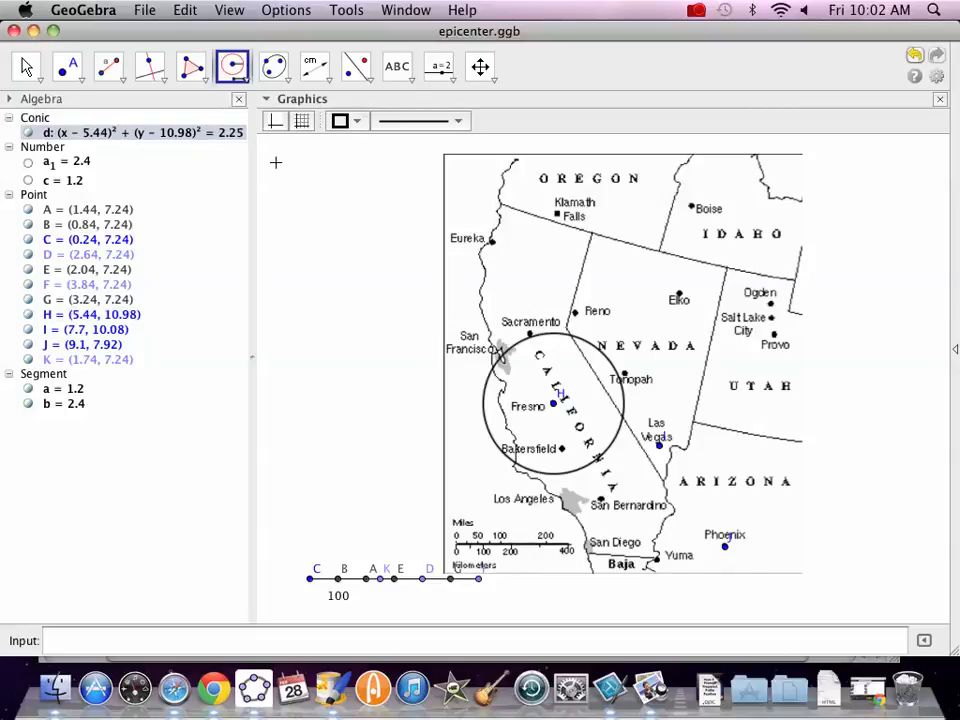
mouse_move(24, 66)
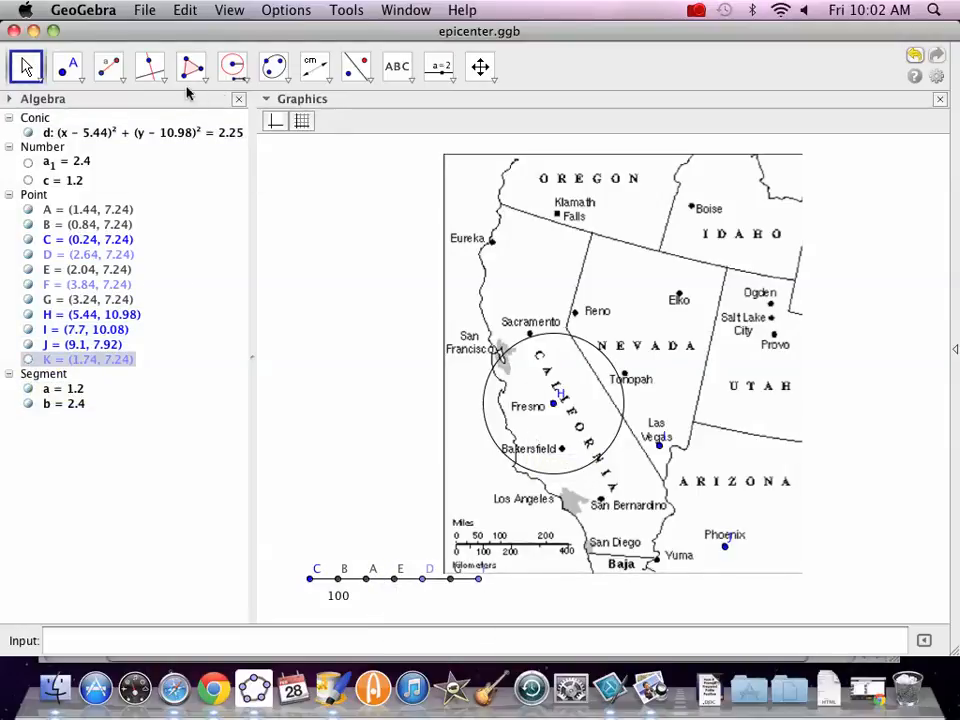
Step: Resize Fresno circle d via its scale point and start a Compass circle centred on Las Vegas
click(68, 66)
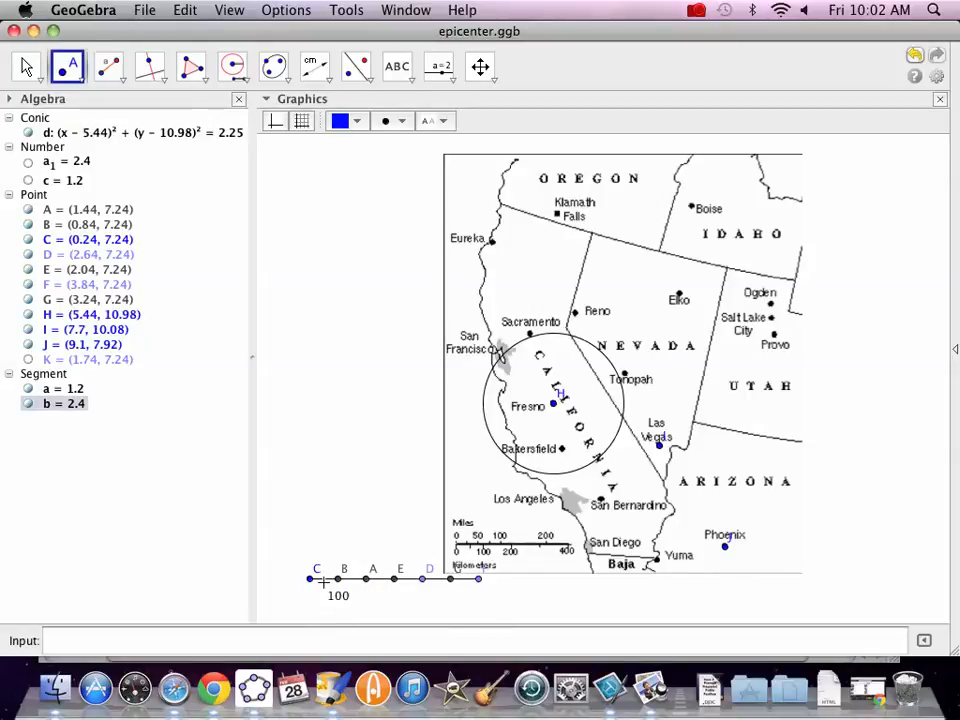
mouse_move(400, 578)
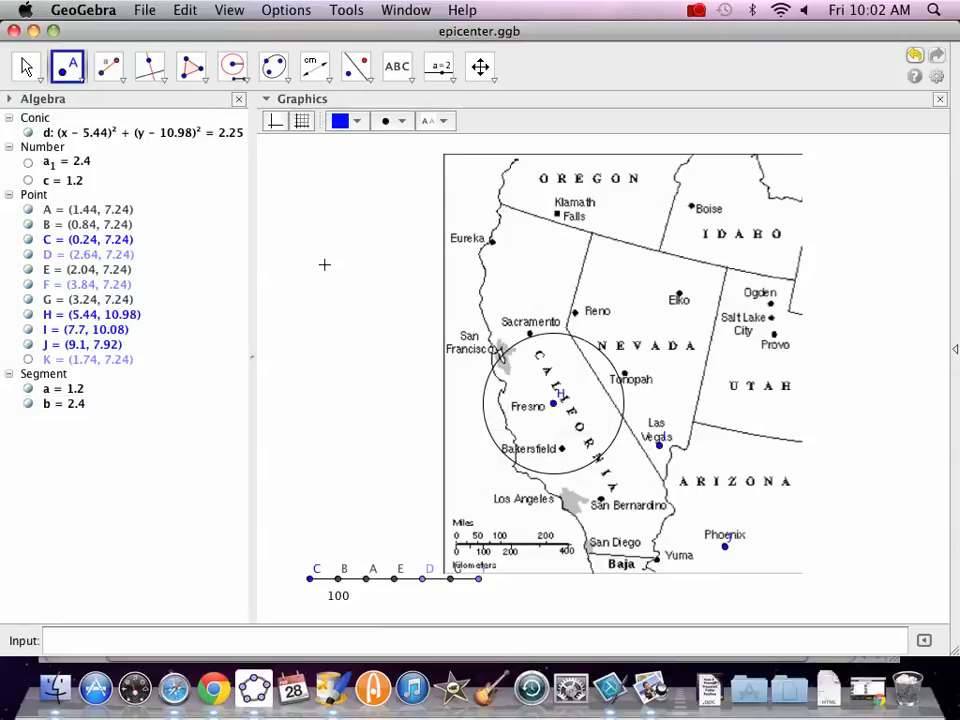
mouse_move(170, 304)
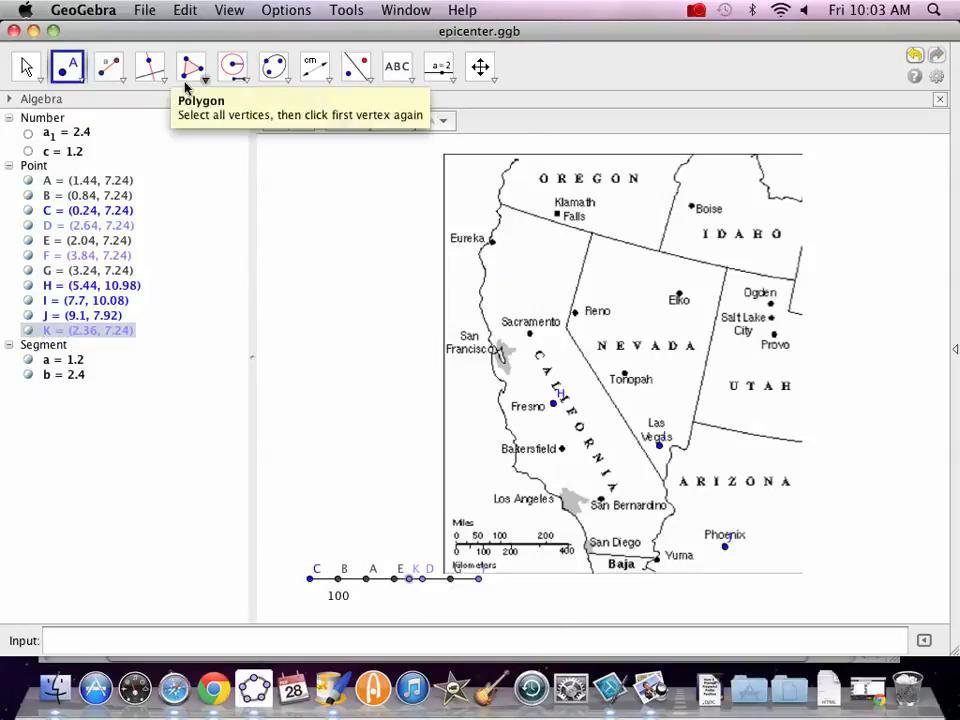
click(232, 66)
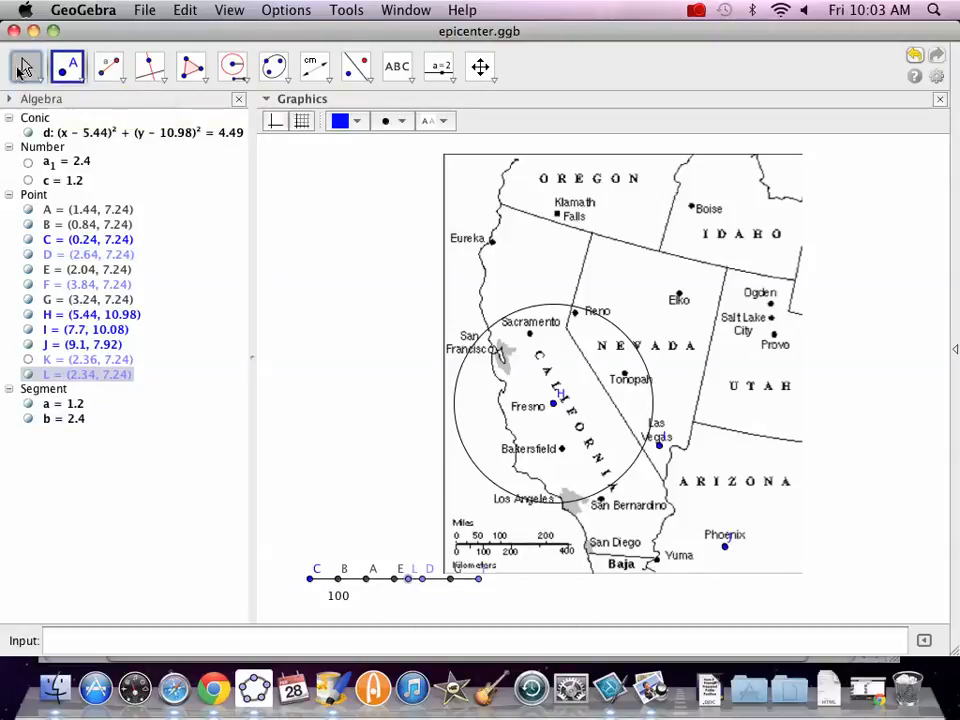
click(24, 66)
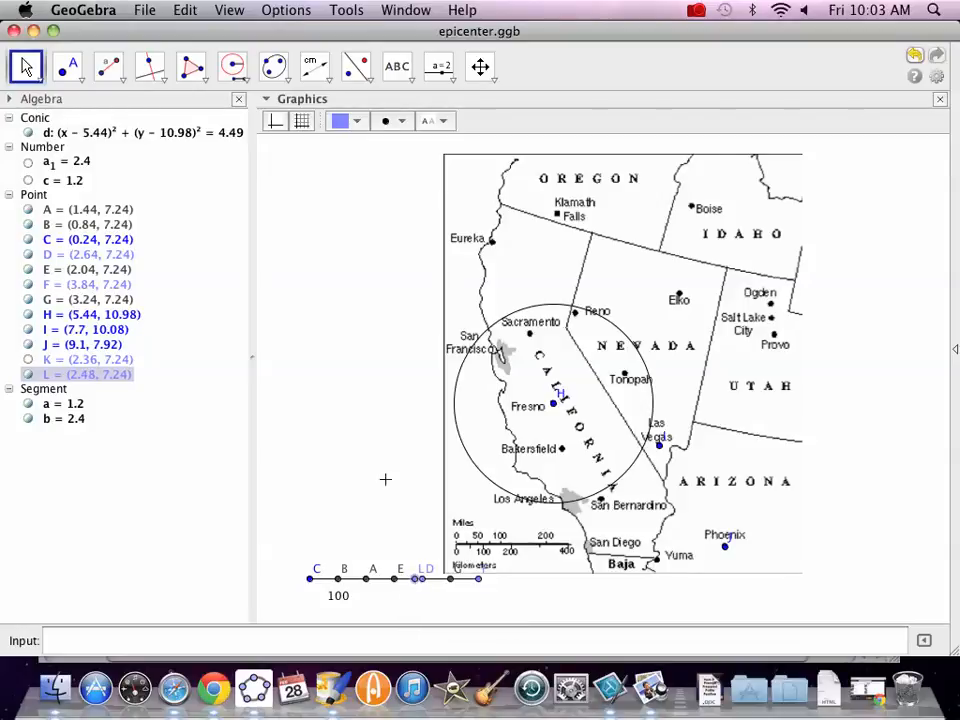
click(232, 66)
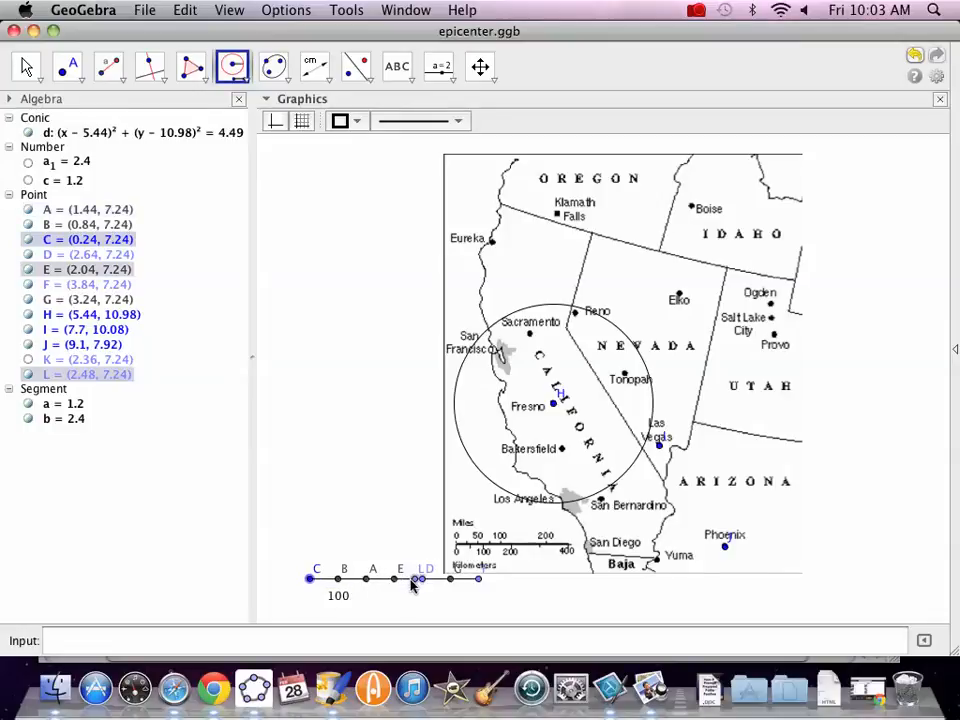
mouse_move(56, 376)
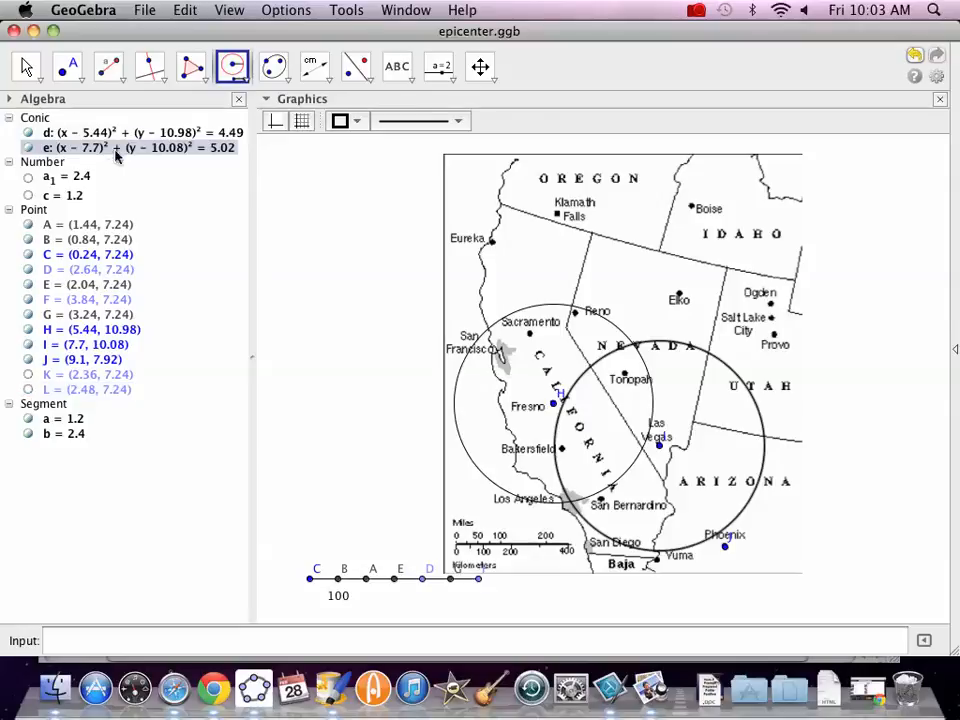
Step: Mark the Phoenix distance on the scale bar and draw the Phoenix circle (conic f, radius squared 12.11)
click(68, 66)
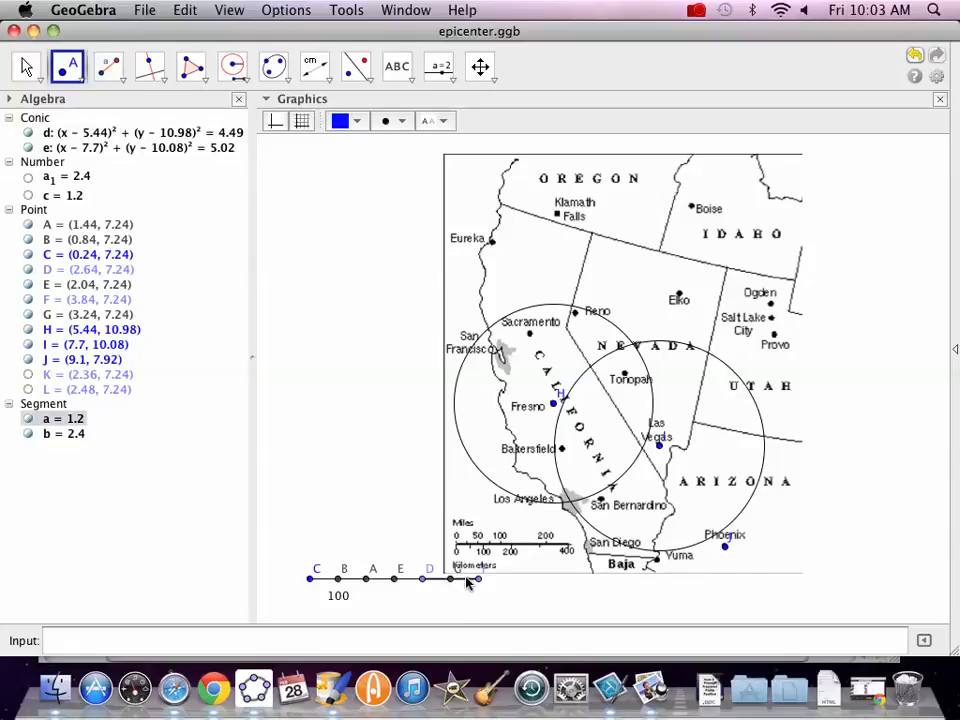
click(464, 578)
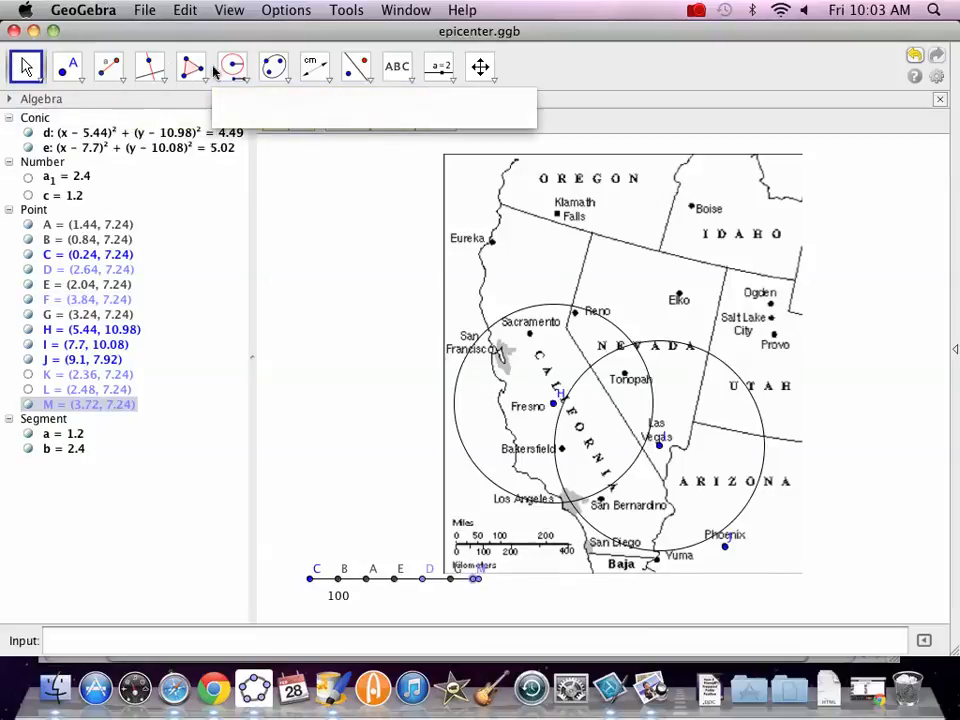
click(232, 66)
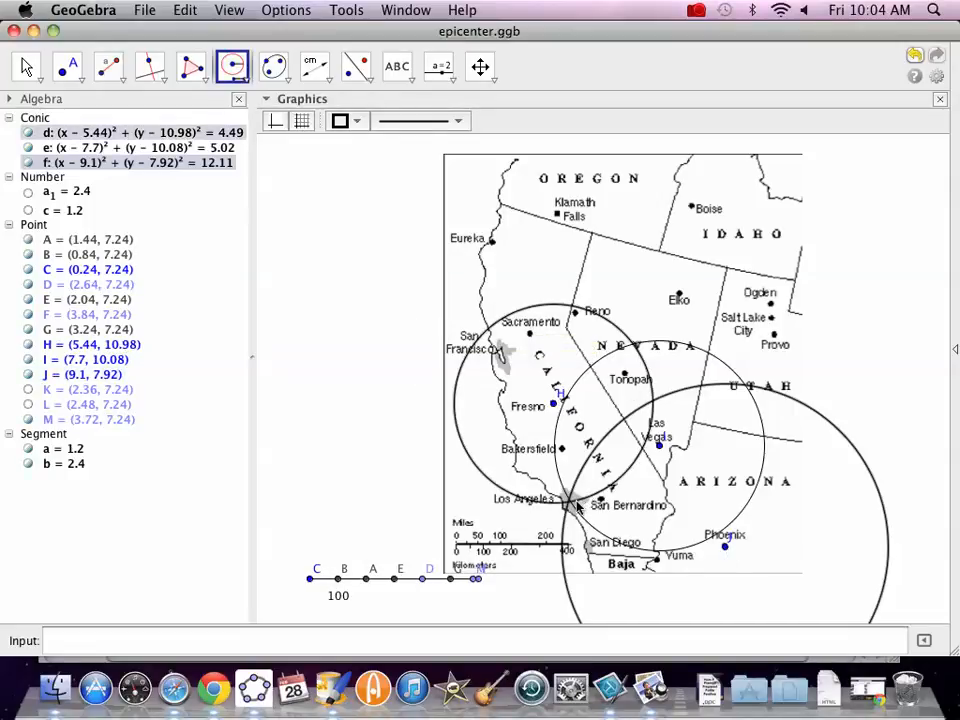
mouse_move(572, 508)
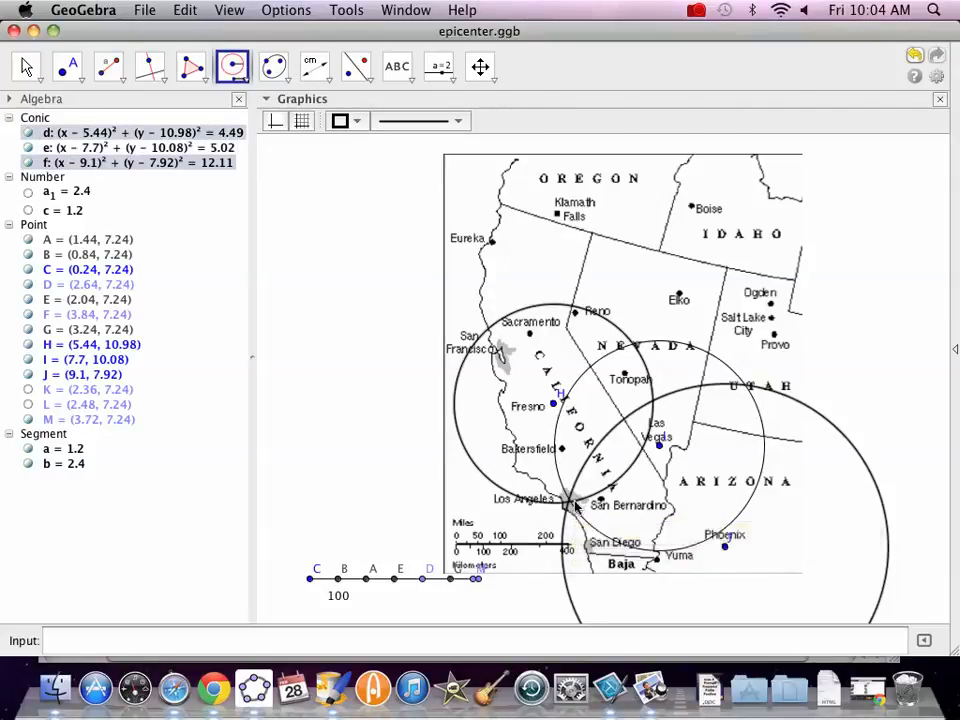
mouse_move(570, 508)
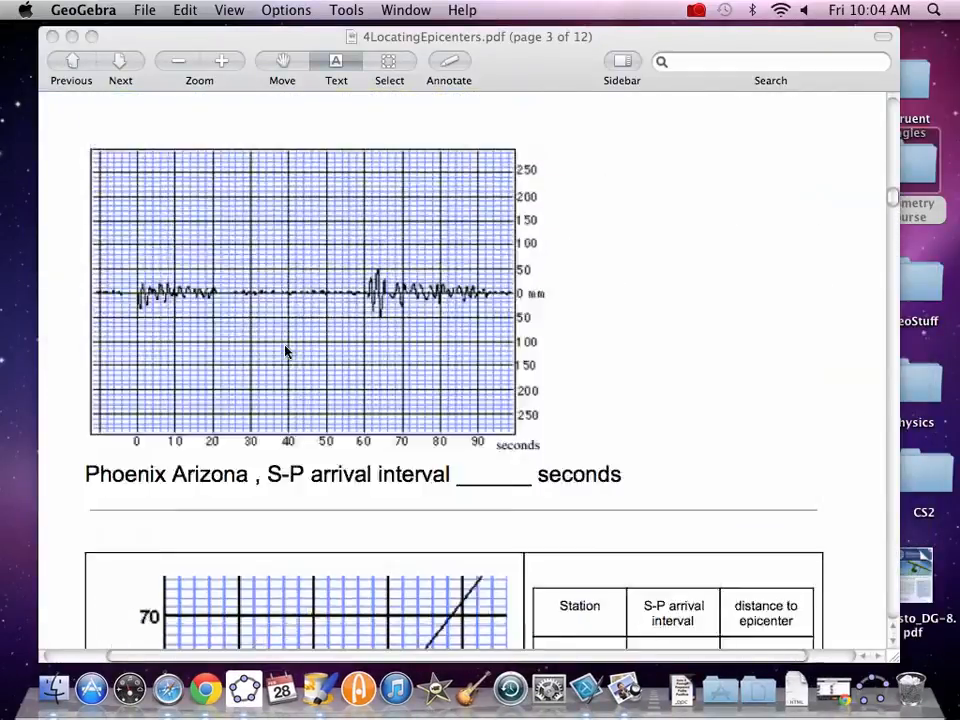
Step: Scroll the PDF back to page 3 with the S–P time–distance graph and blank station table
scroll(down, 3)
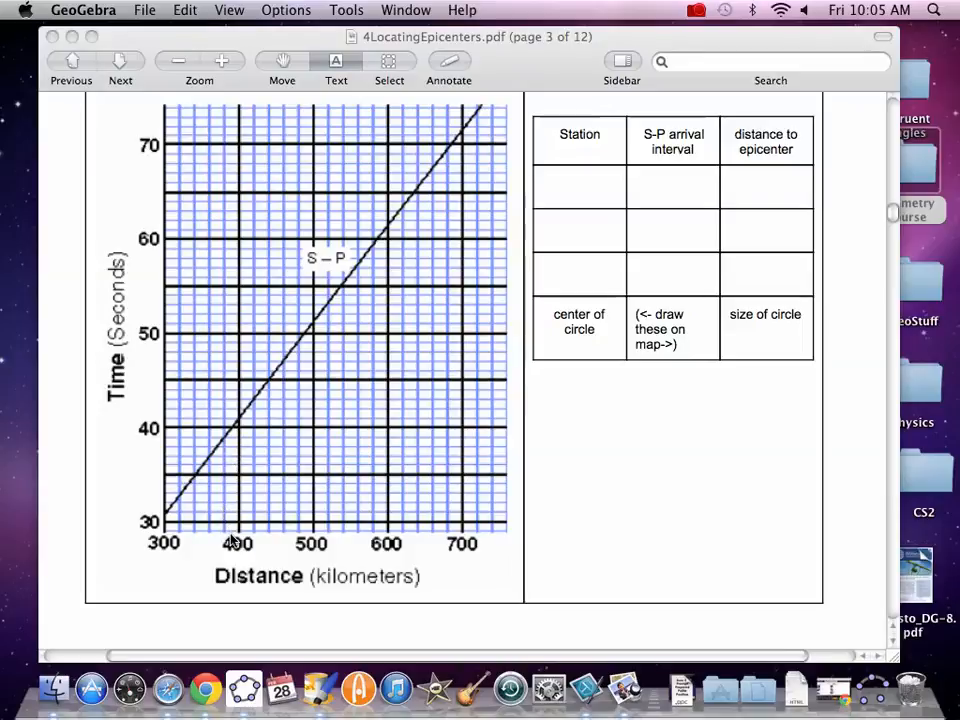
mouse_move(450, 330)
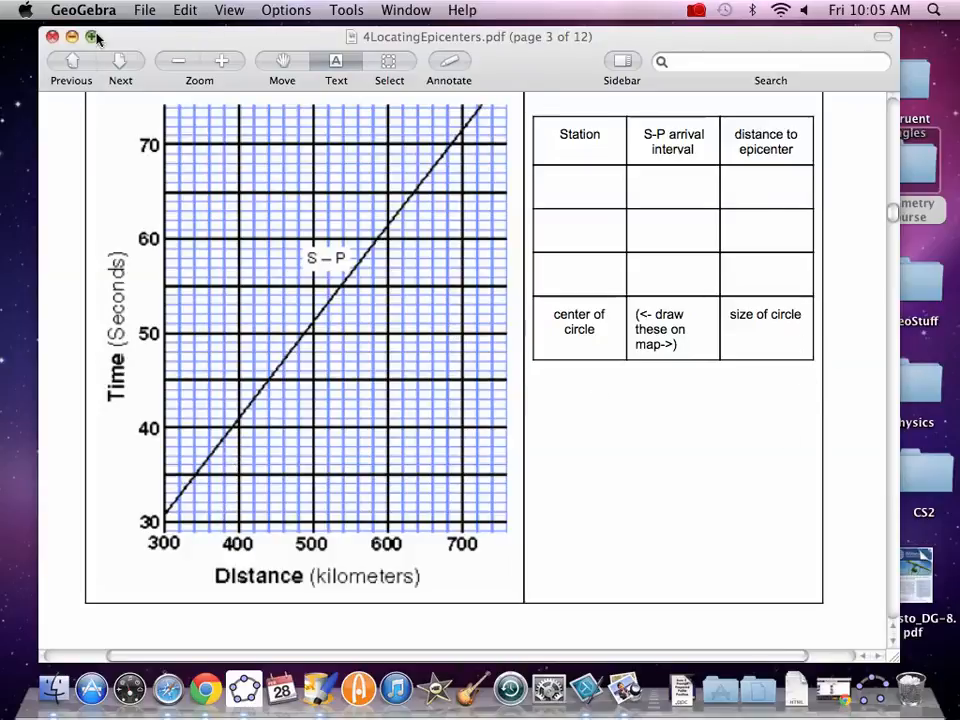
mouse_move(872, 690)
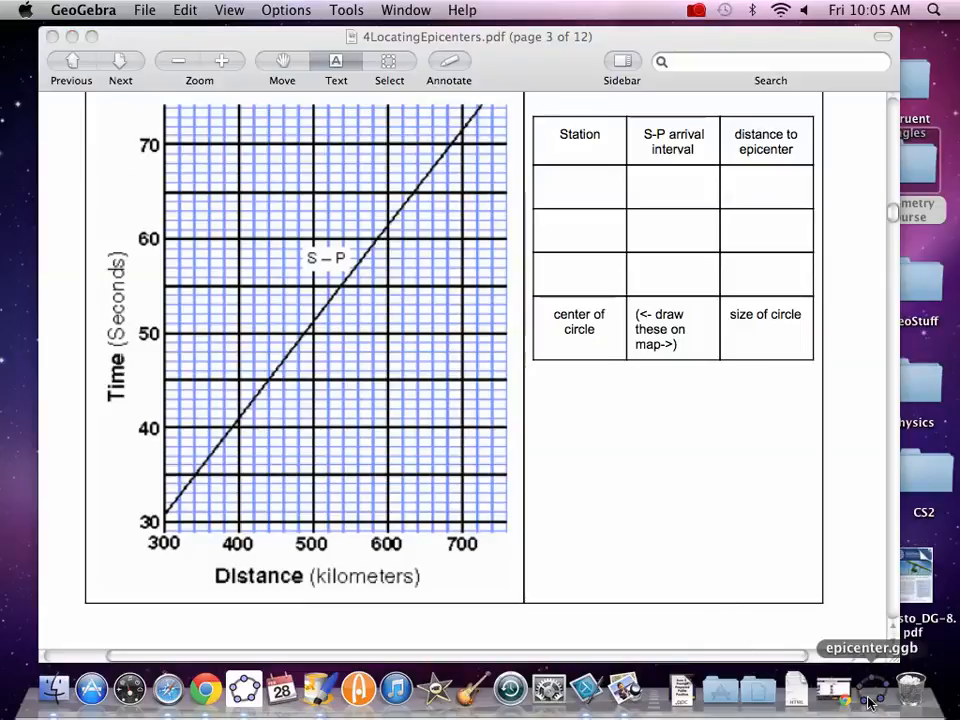